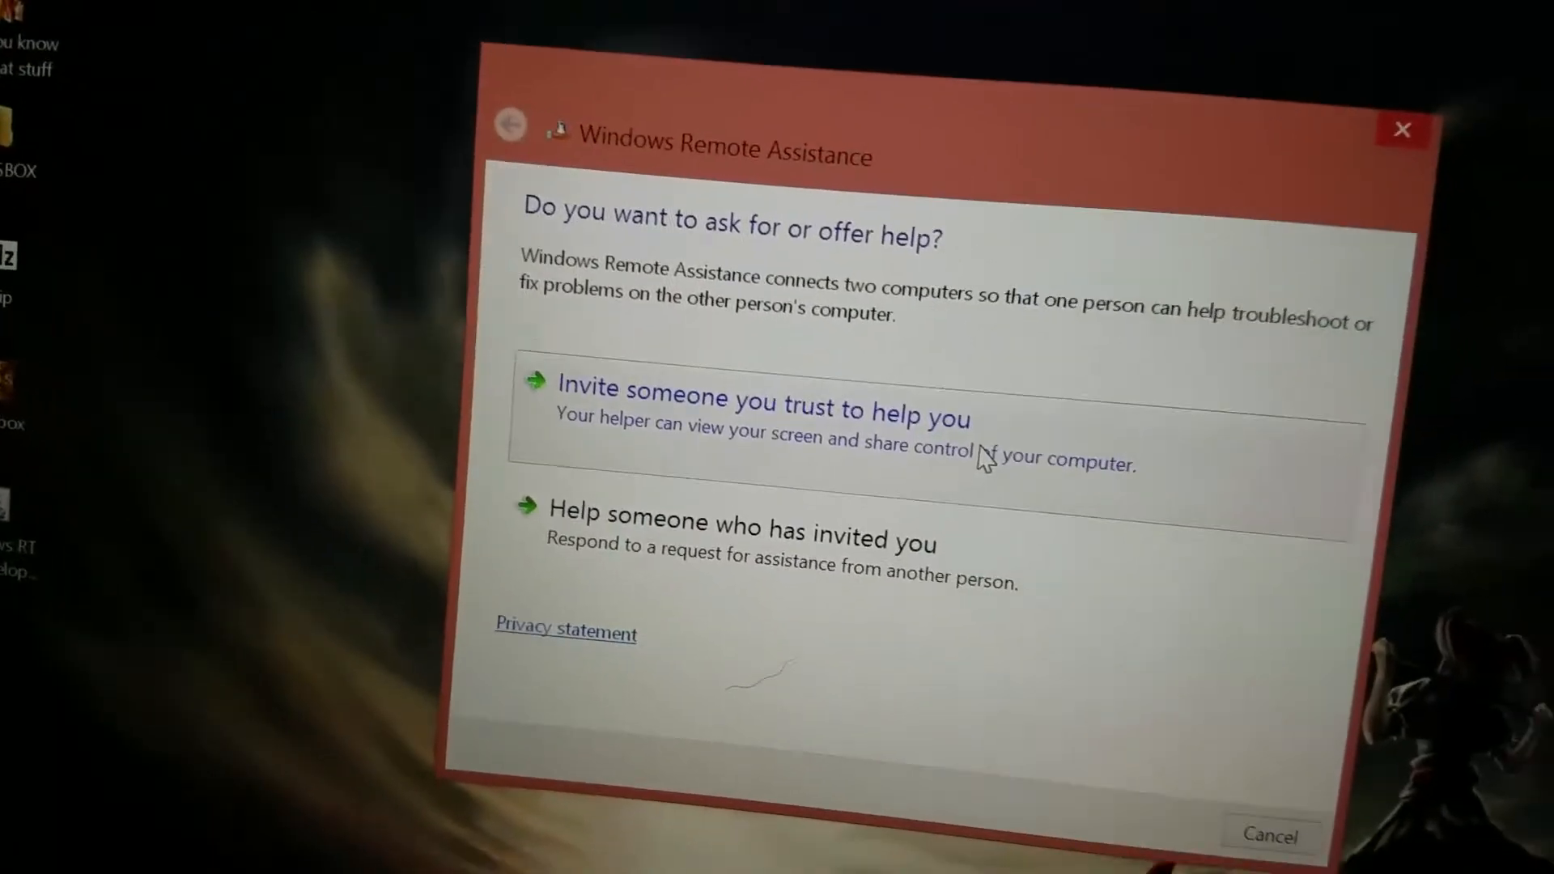
Step: Create a Remote Assistance help invitation and save it as a file named 'jjjjjjj'
left_click(760, 406)
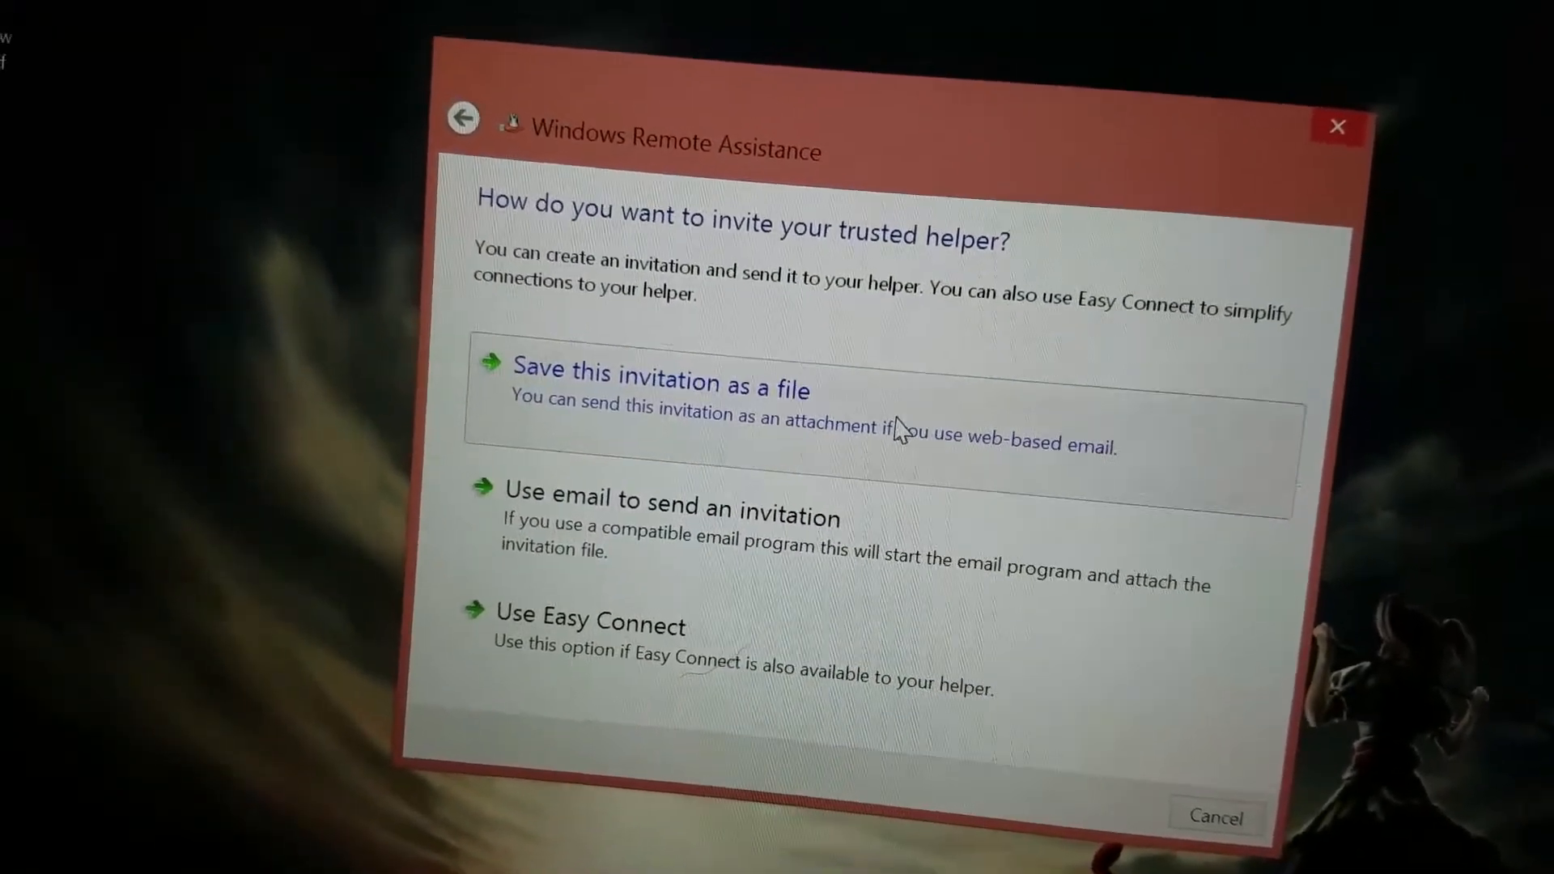
left_click(662, 382)
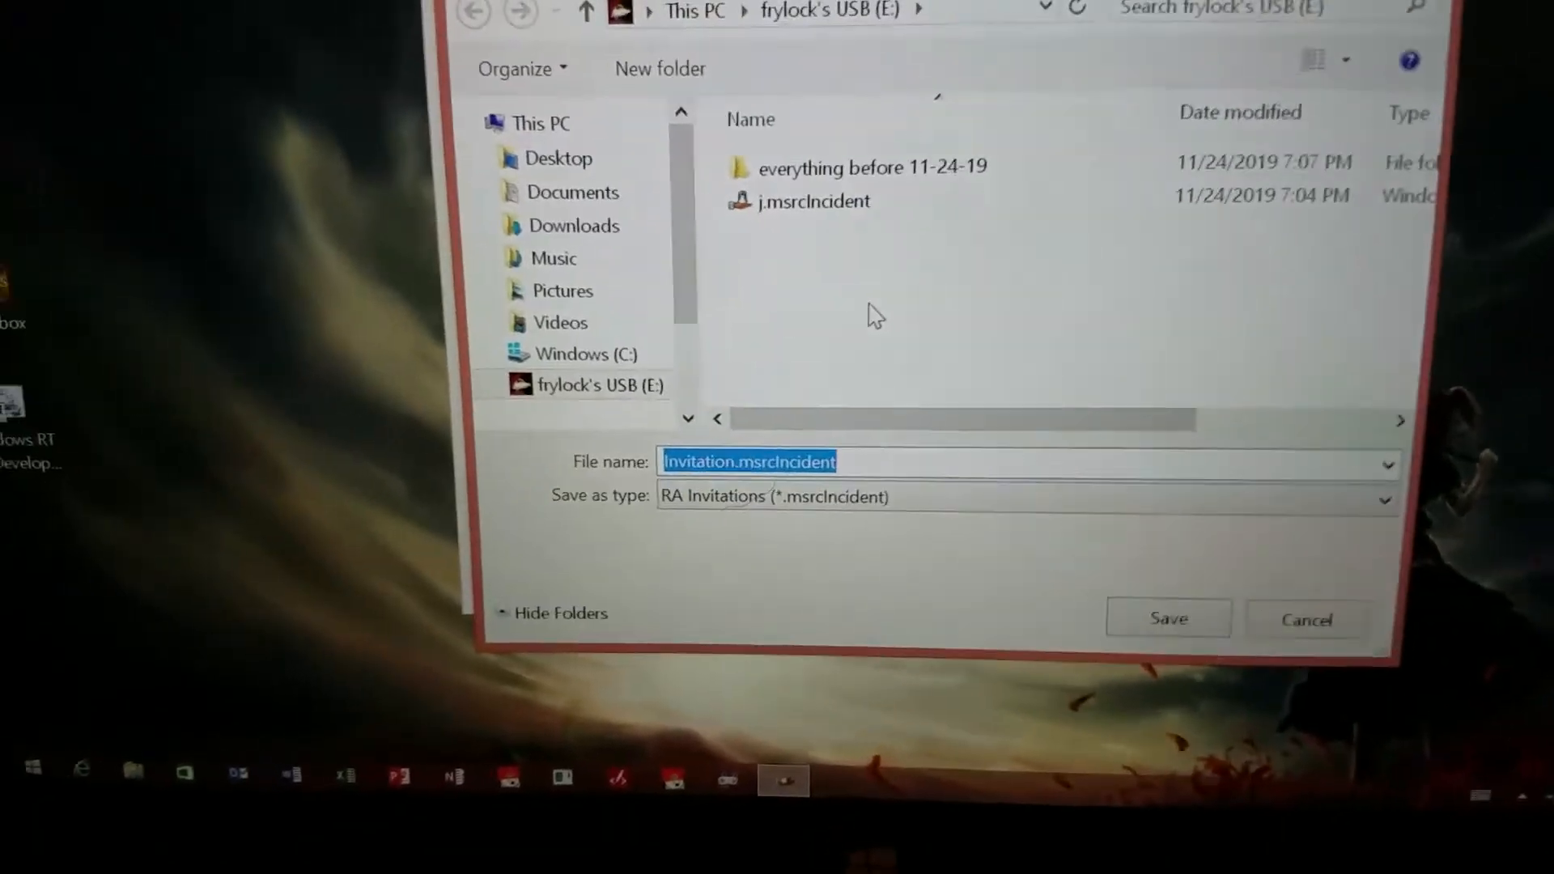
type("jjjjjjj")
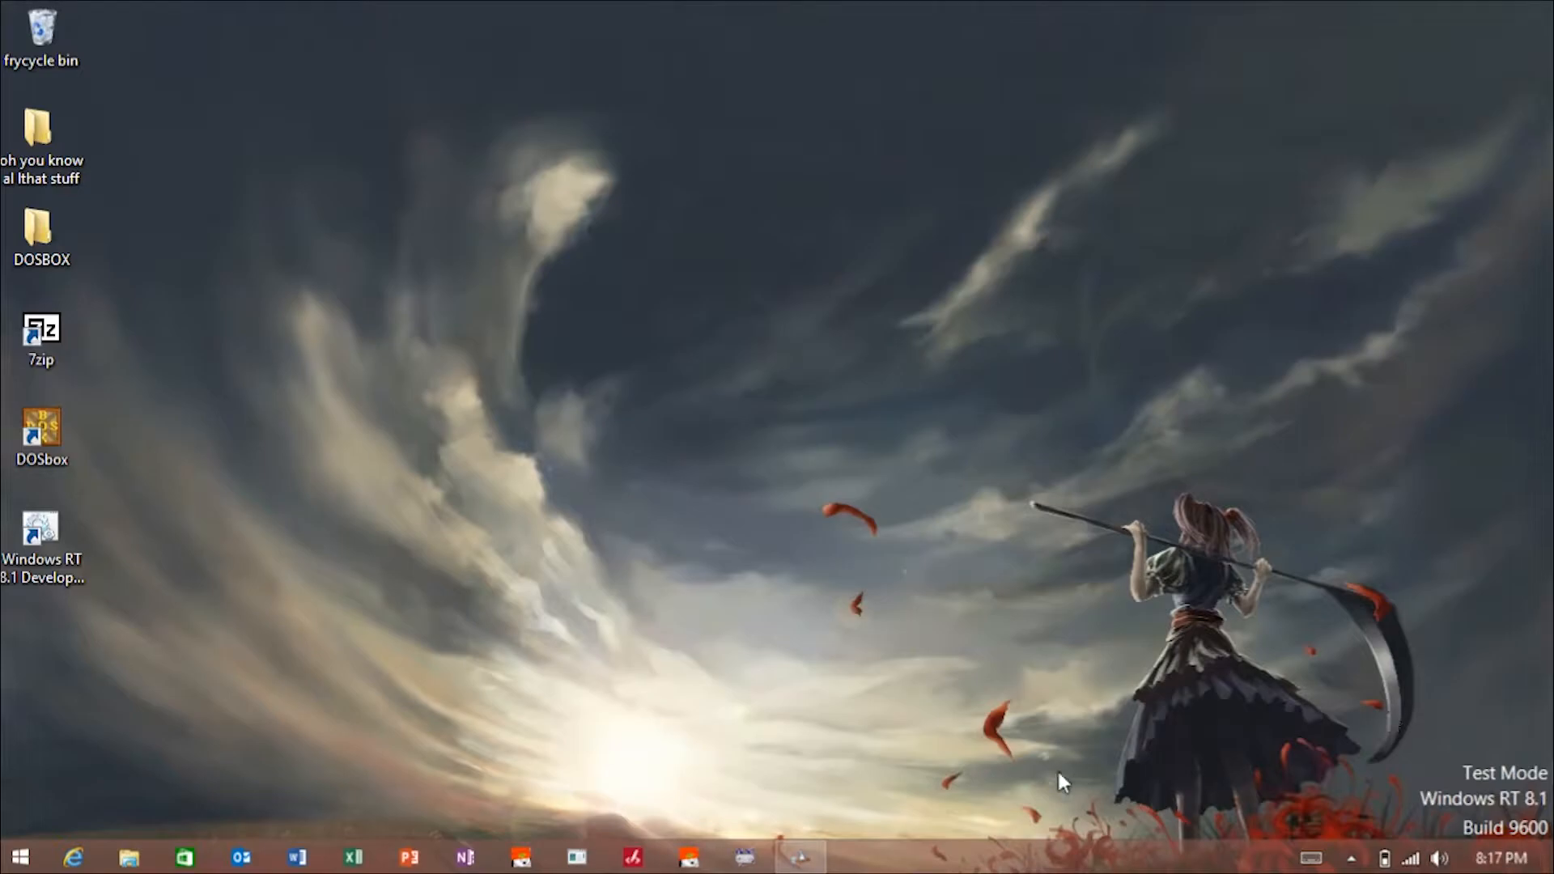
mouse_move(476, 610)
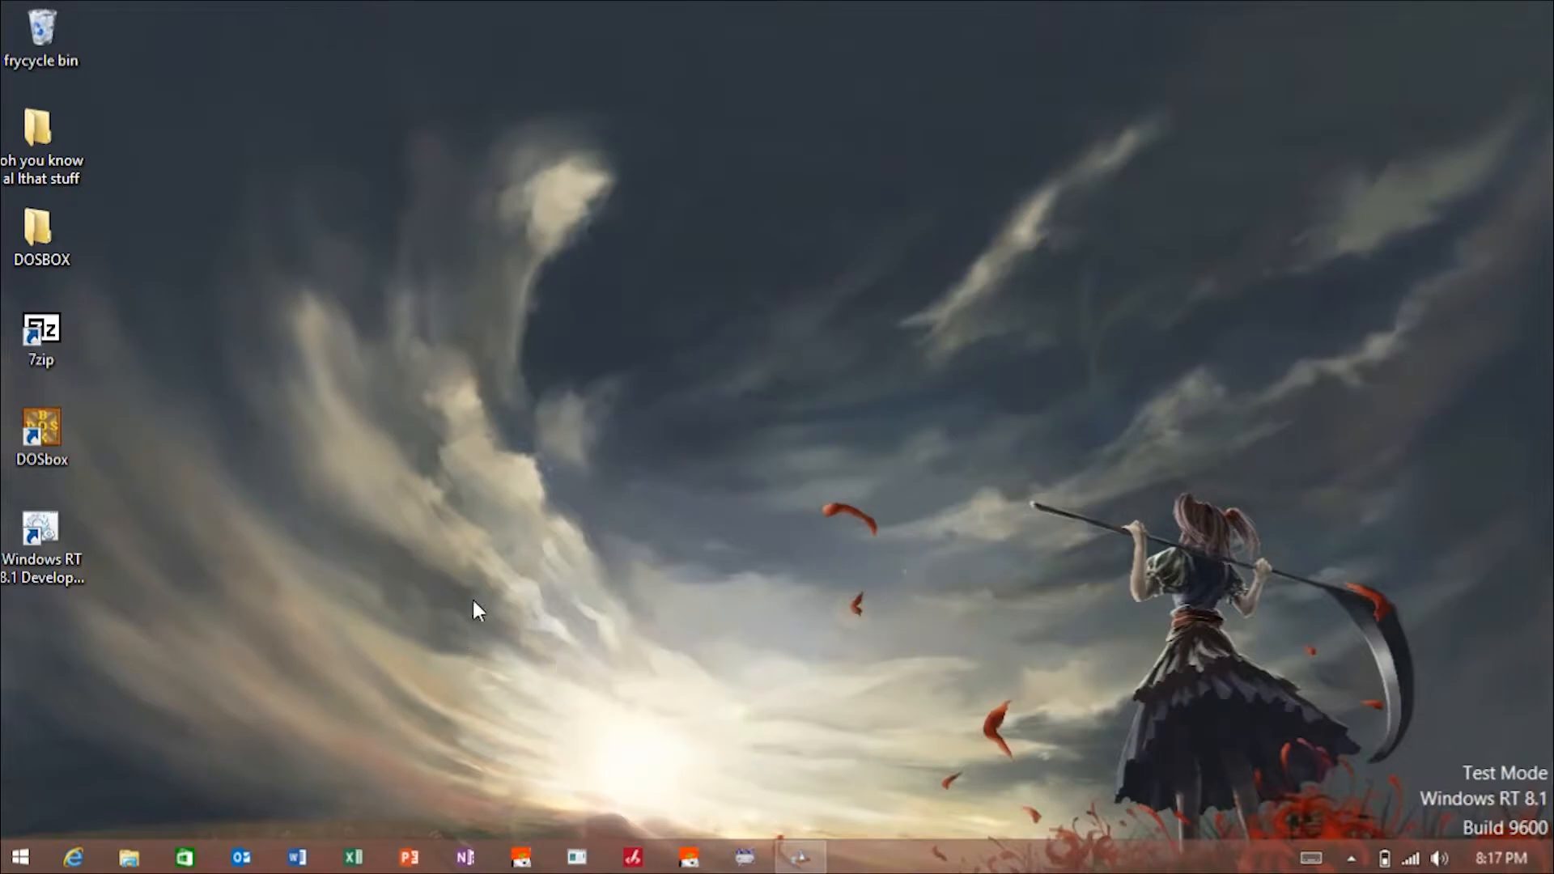
mouse_move(266, 759)
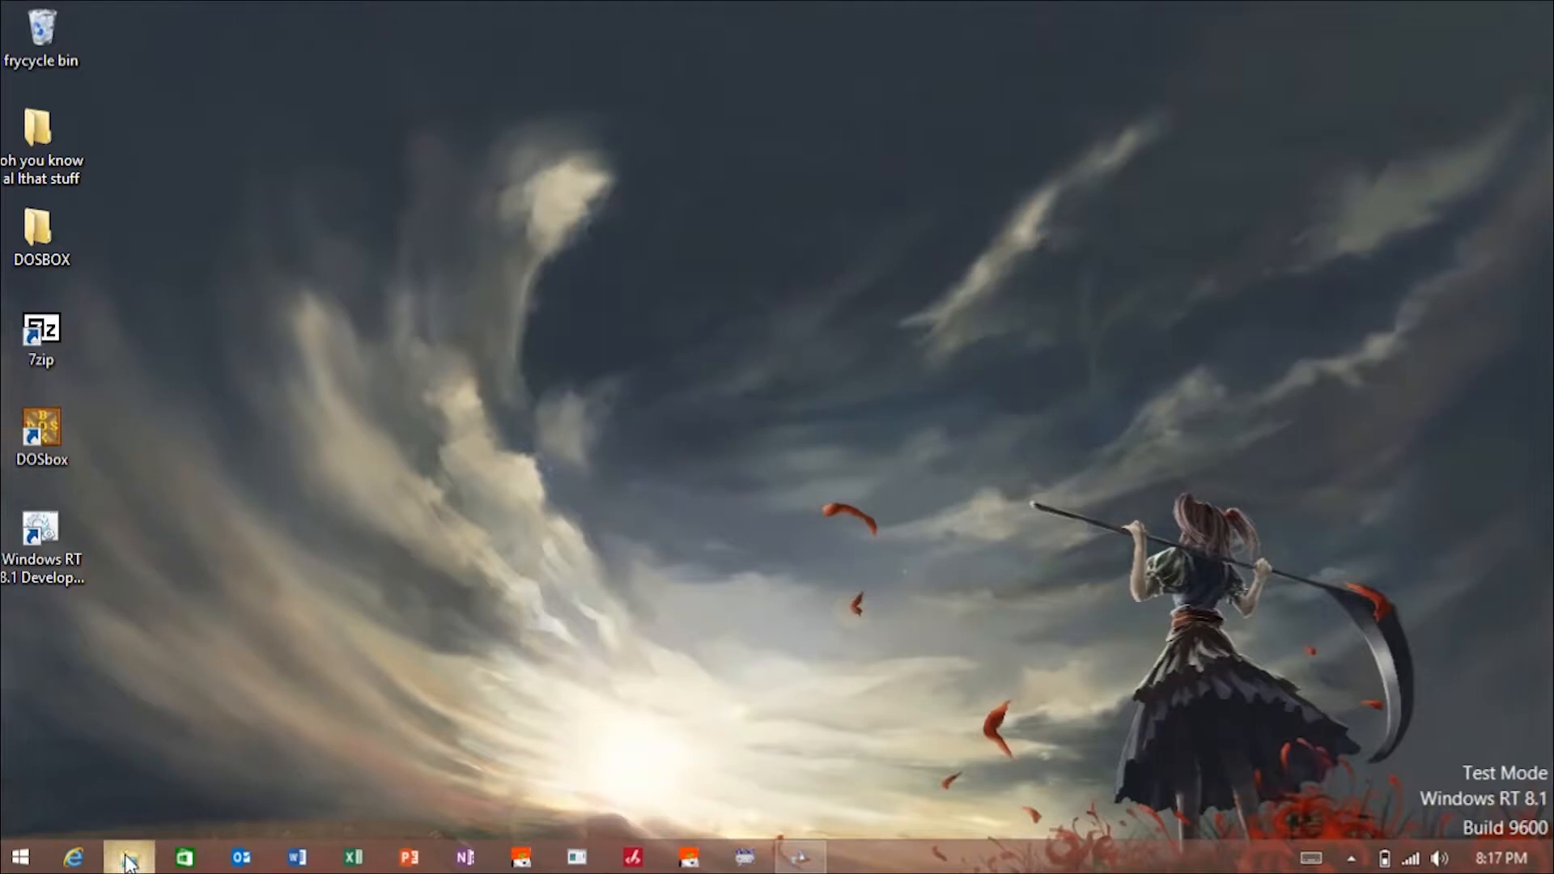
Step: Reach Control Panel through File Explorer's address bar and go to the Programs category
left_click(128, 858)
type("\\")
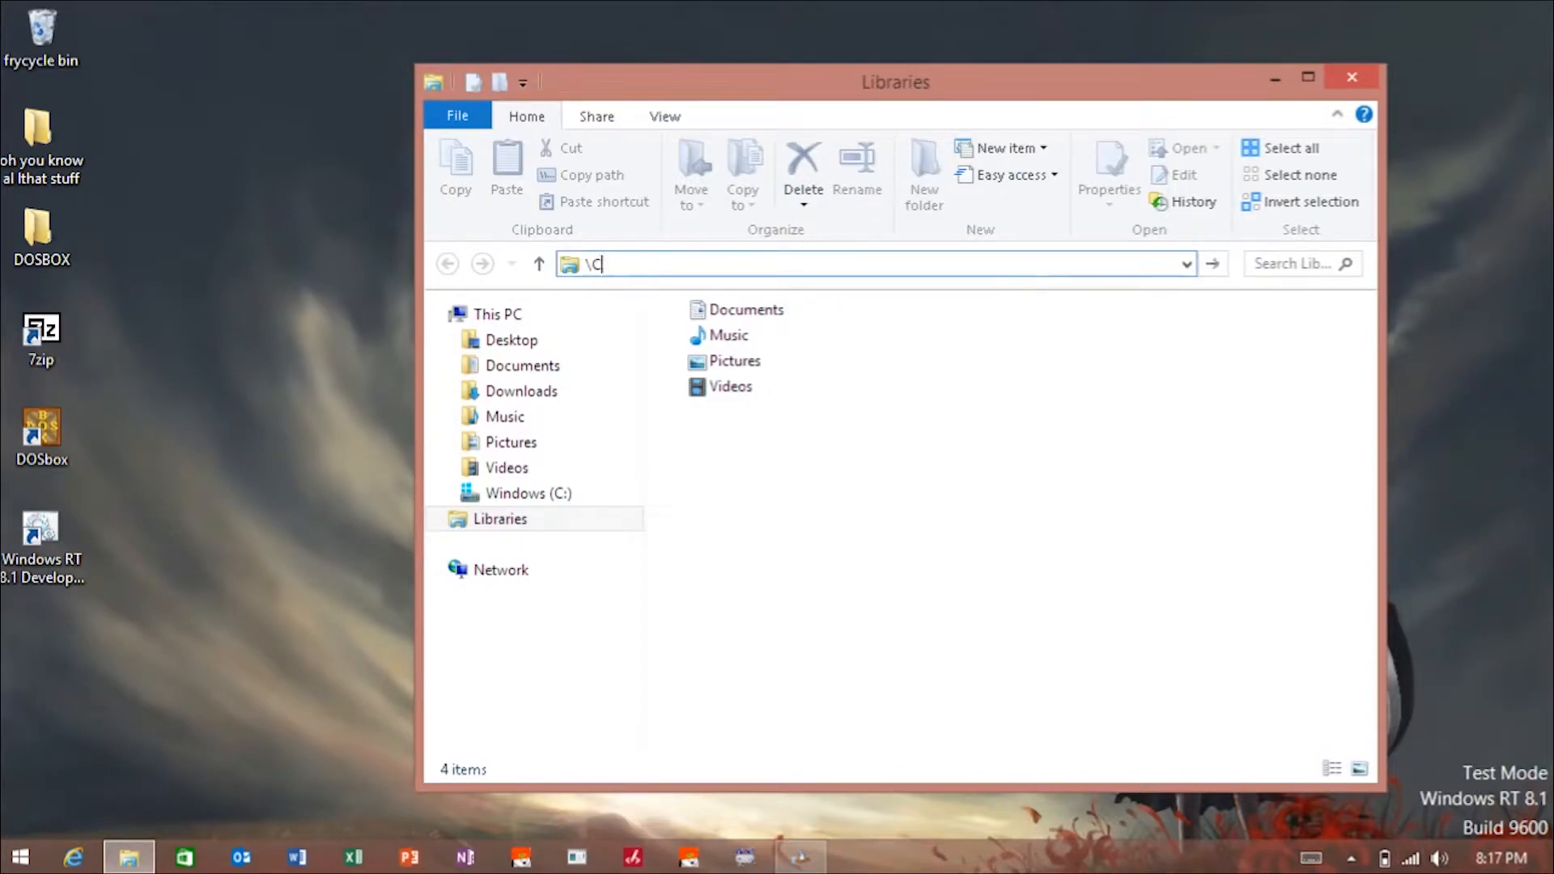
type("Control Panel")
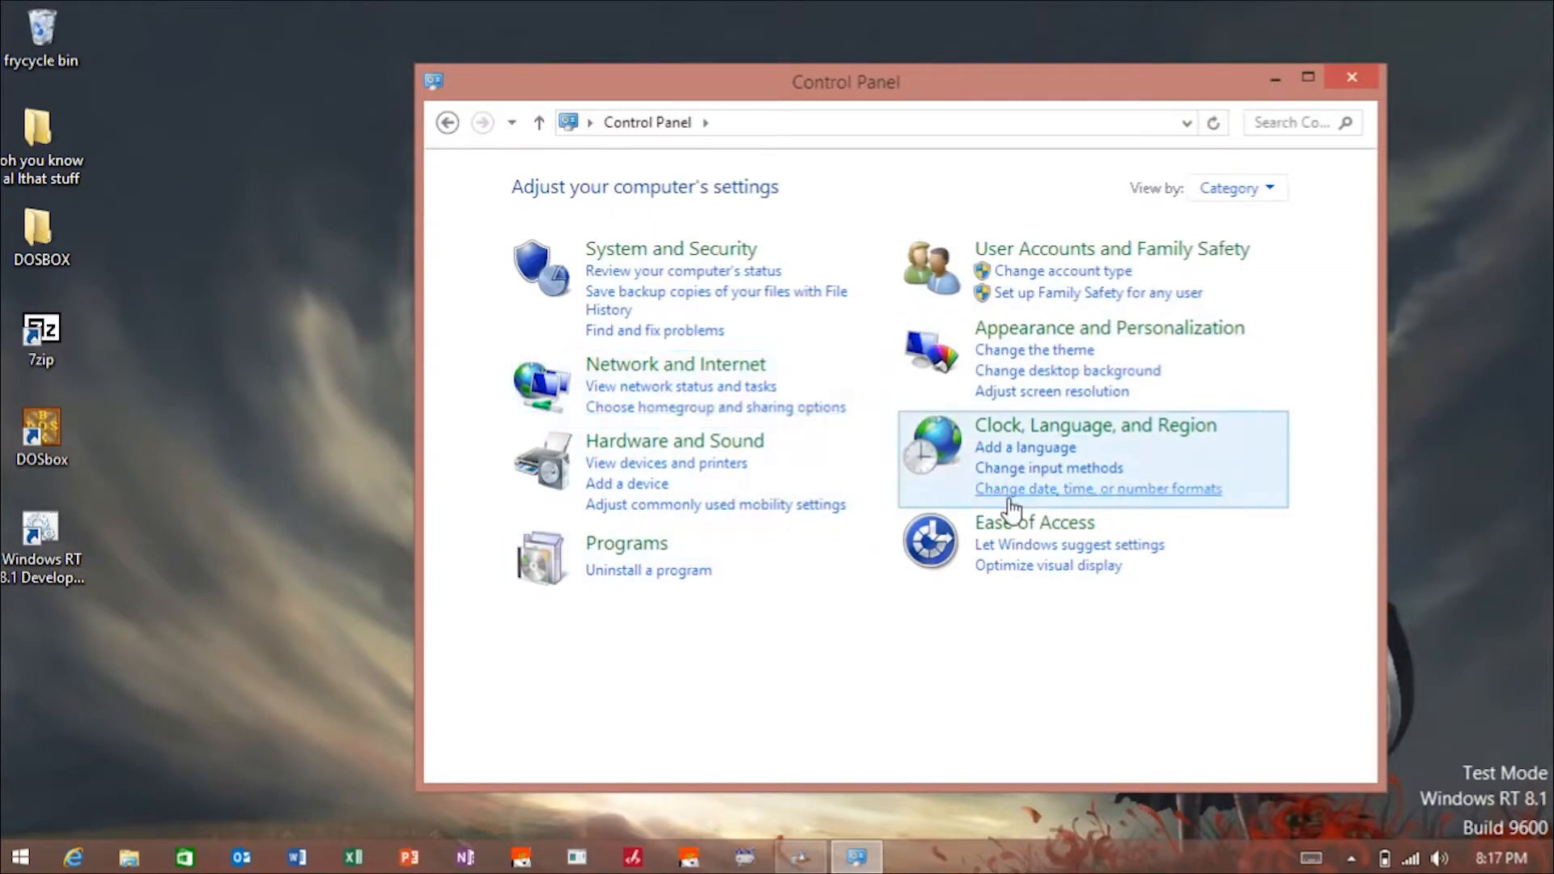
mouse_move(687, 467)
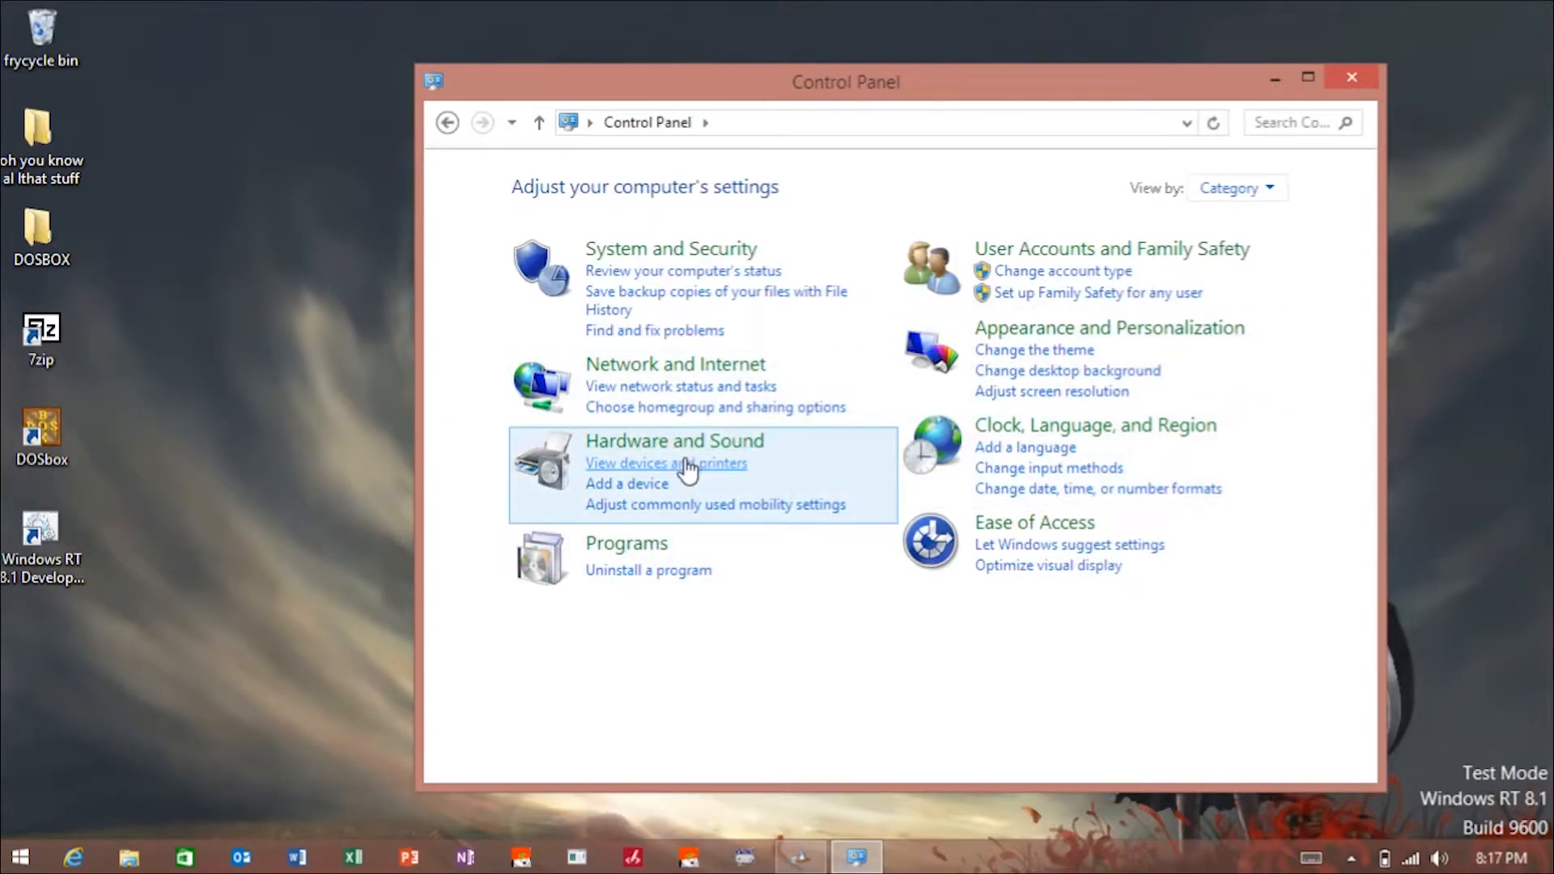
left_click(627, 542)
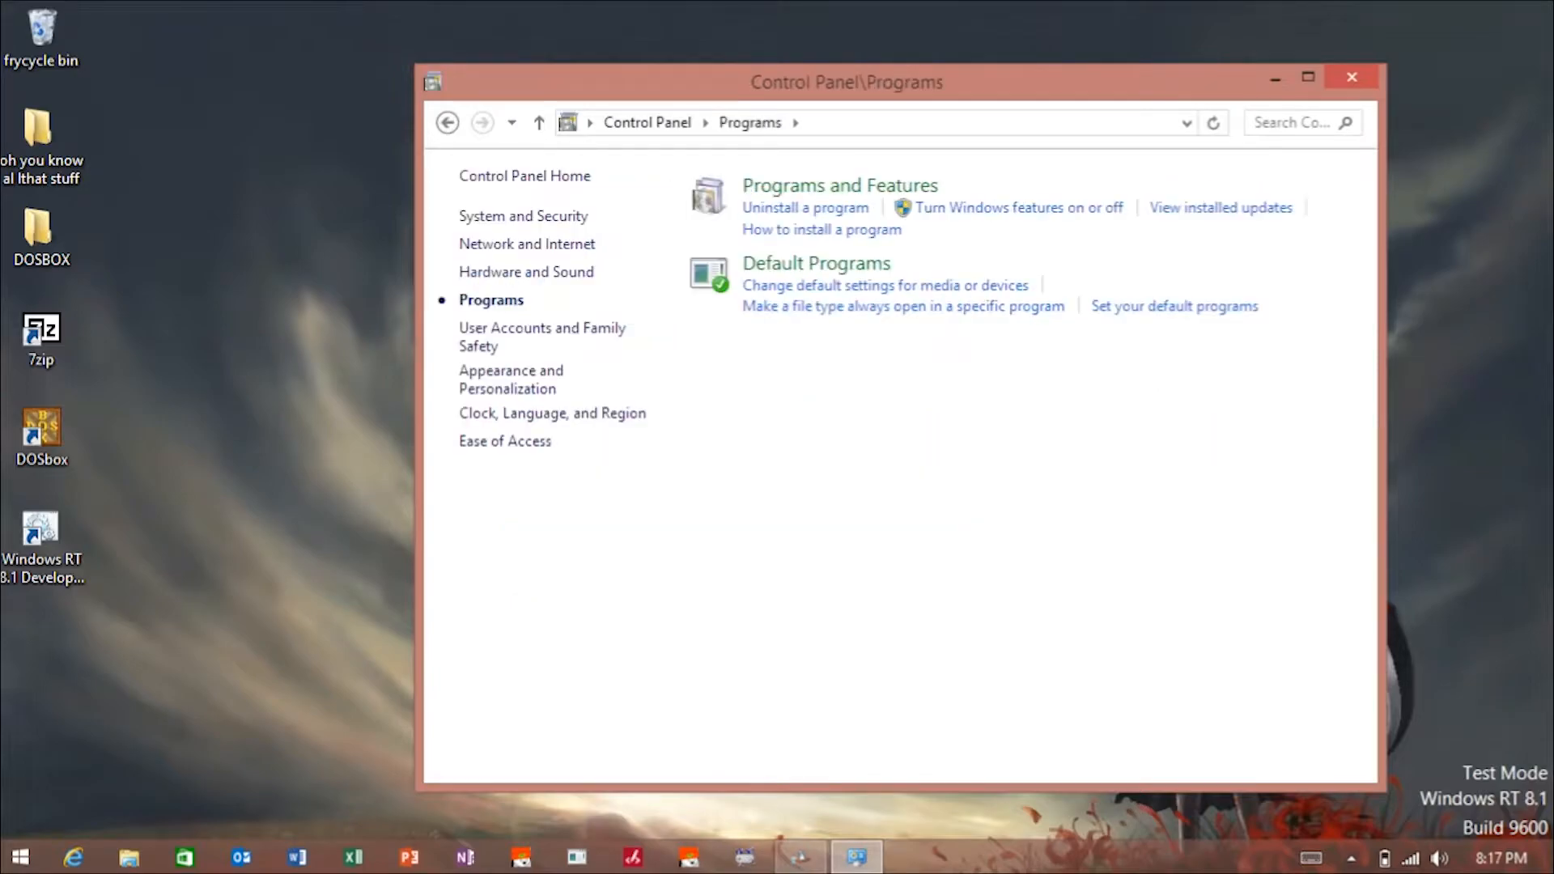
mouse_move(1061, 401)
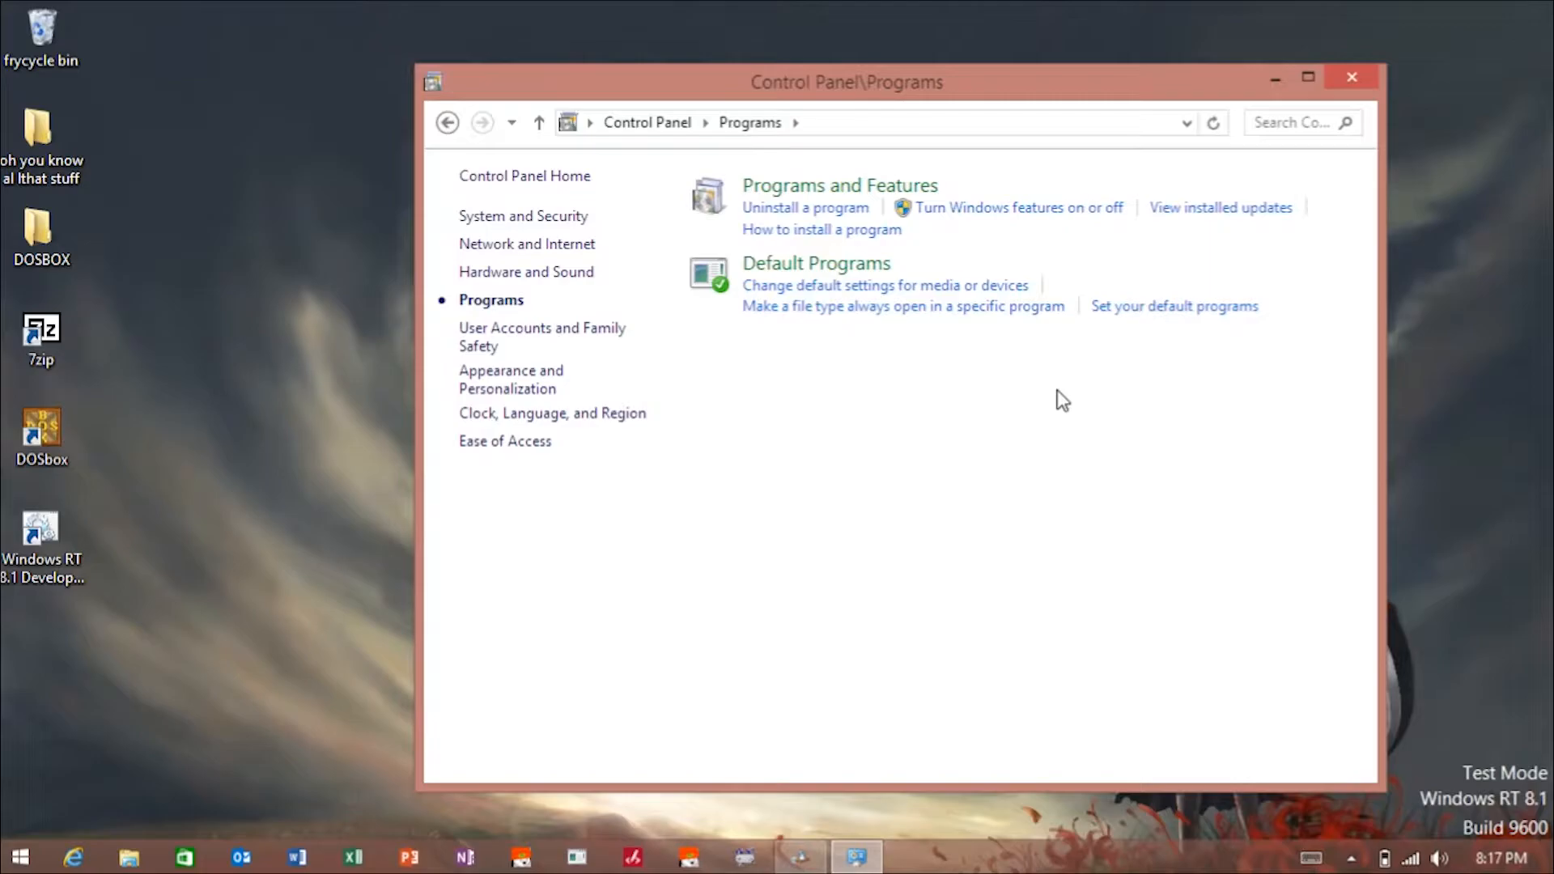
Step: Browse the 58 installed updates, selecting KB2928680 and KB2769299, then close the window
left_click(1220, 207)
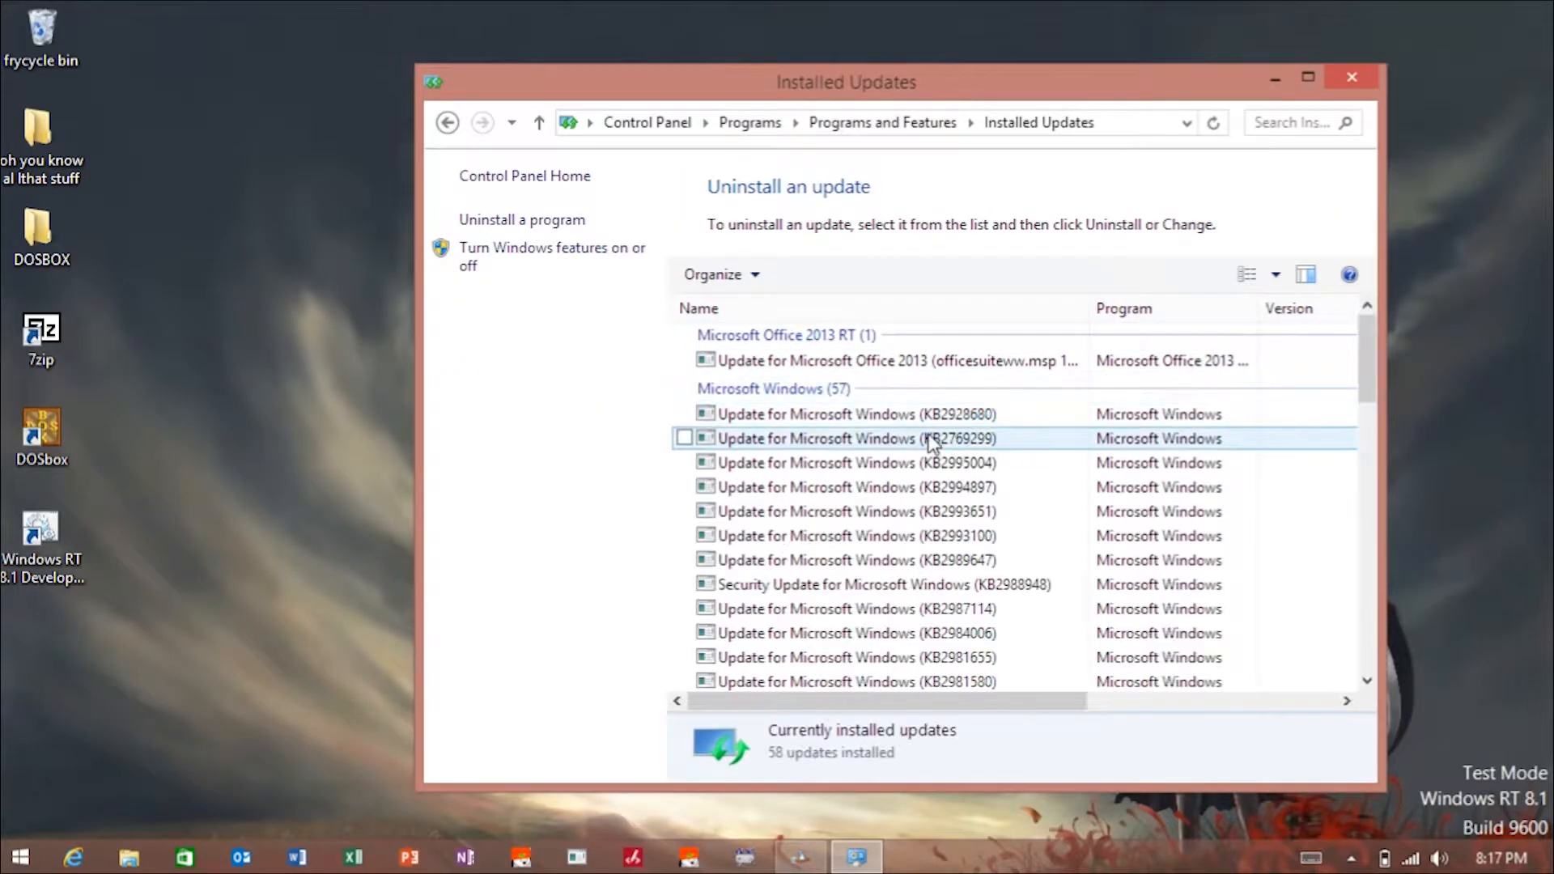
left_click(852, 463)
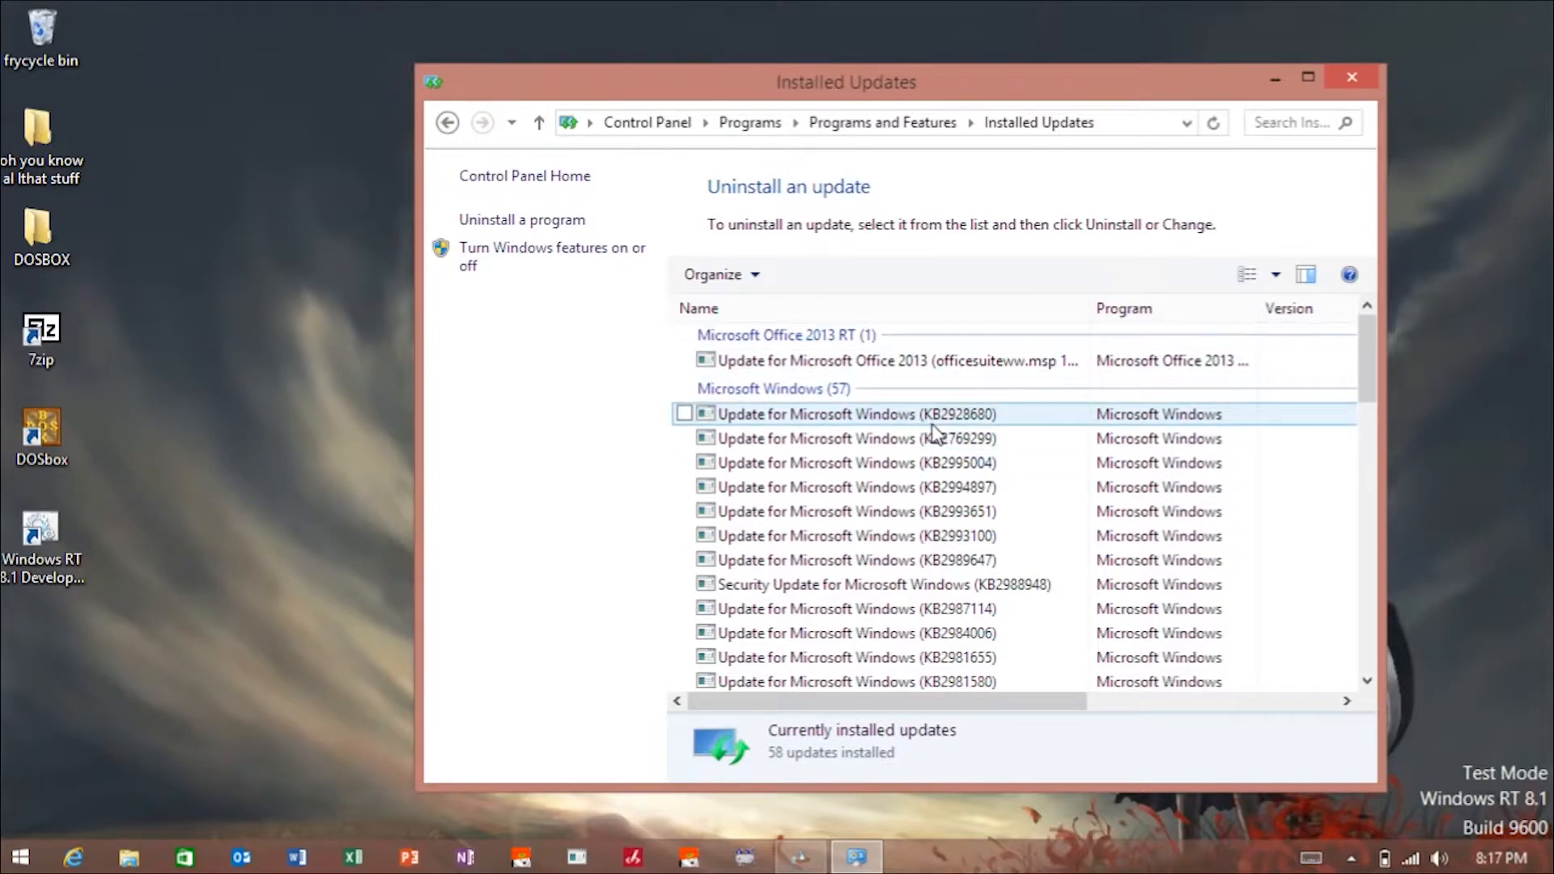
mouse_move(970, 428)
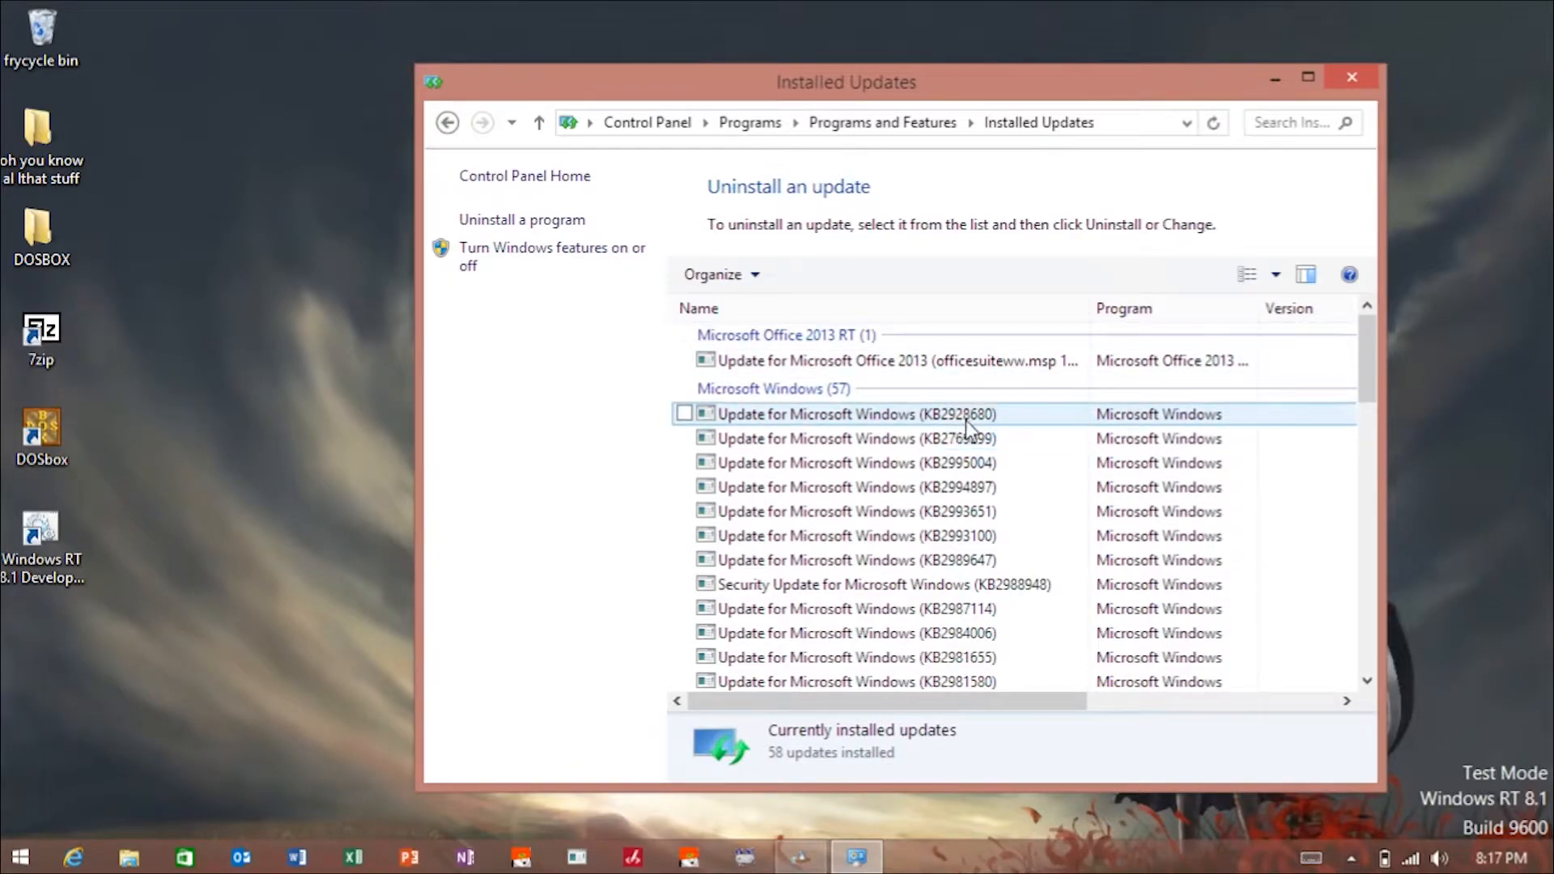
mouse_move(986, 437)
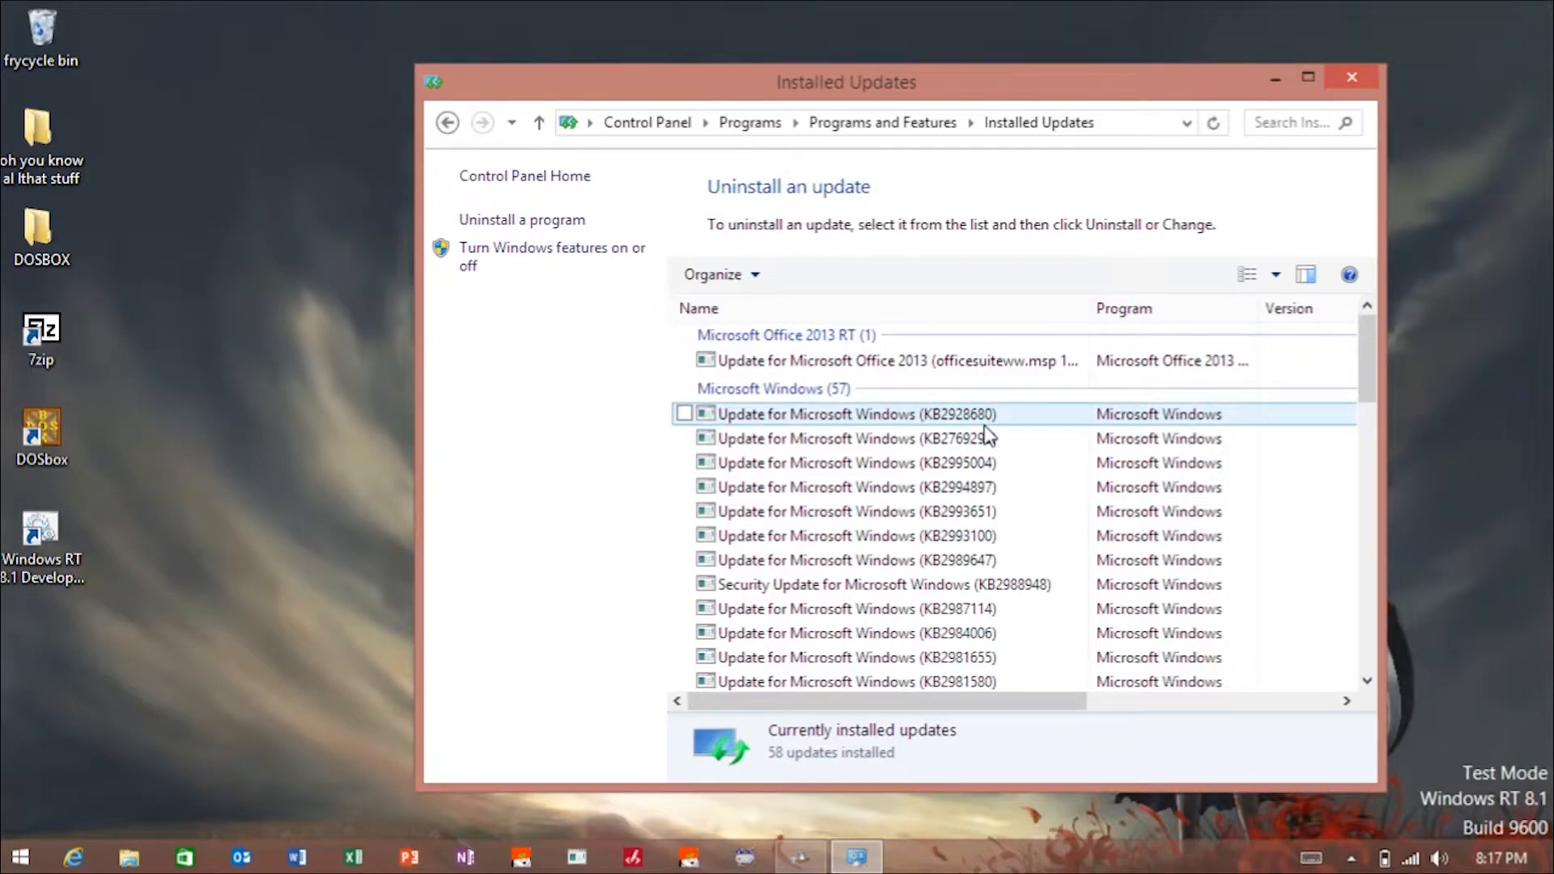
left_click(853, 438)
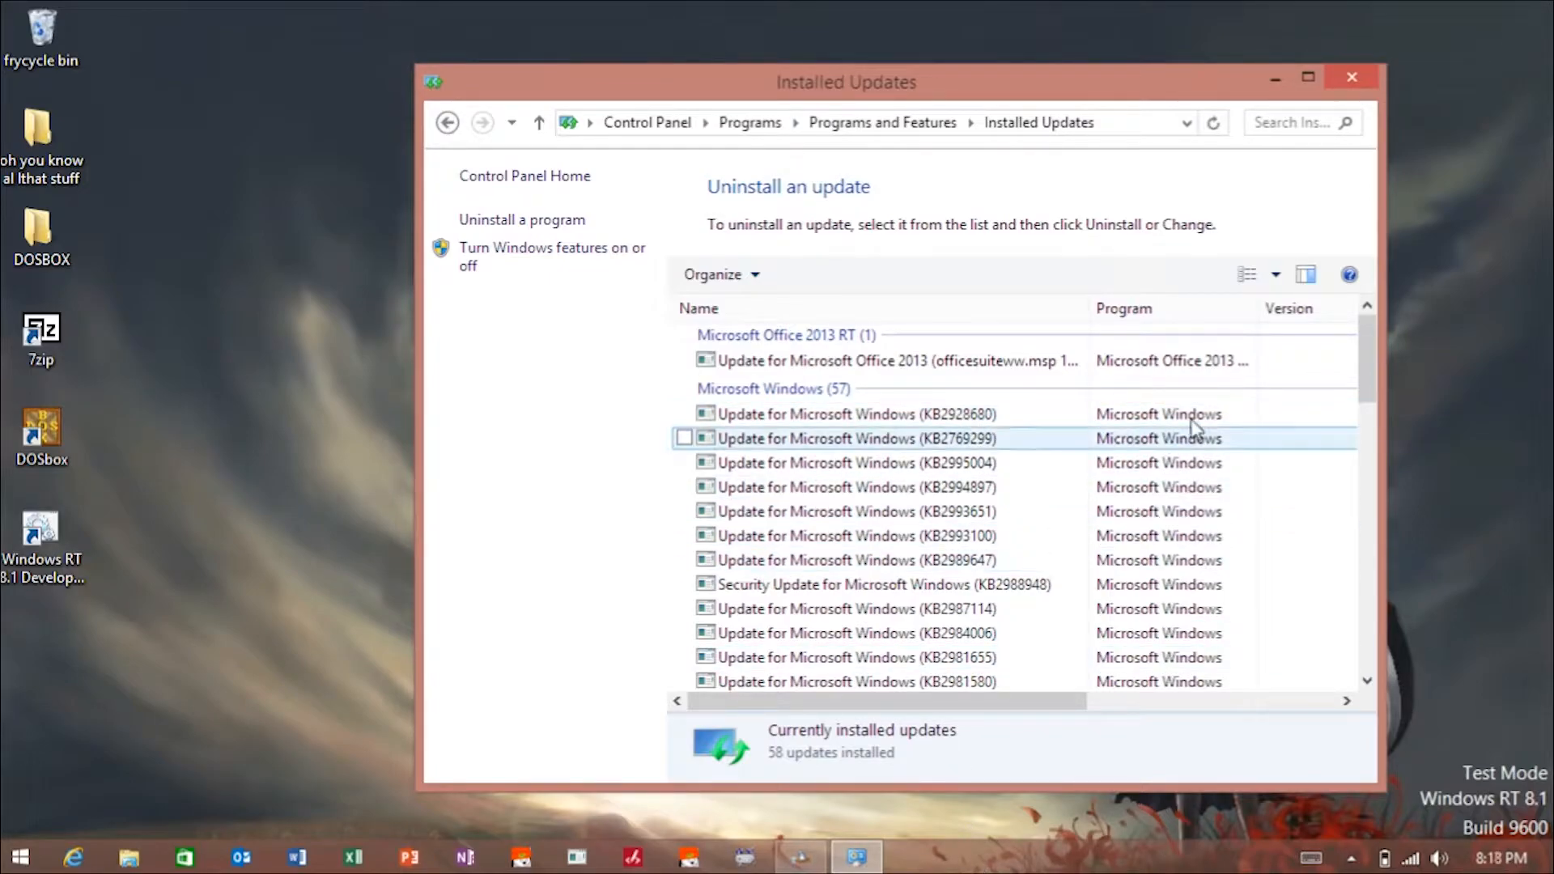
mouse_move(1201, 439)
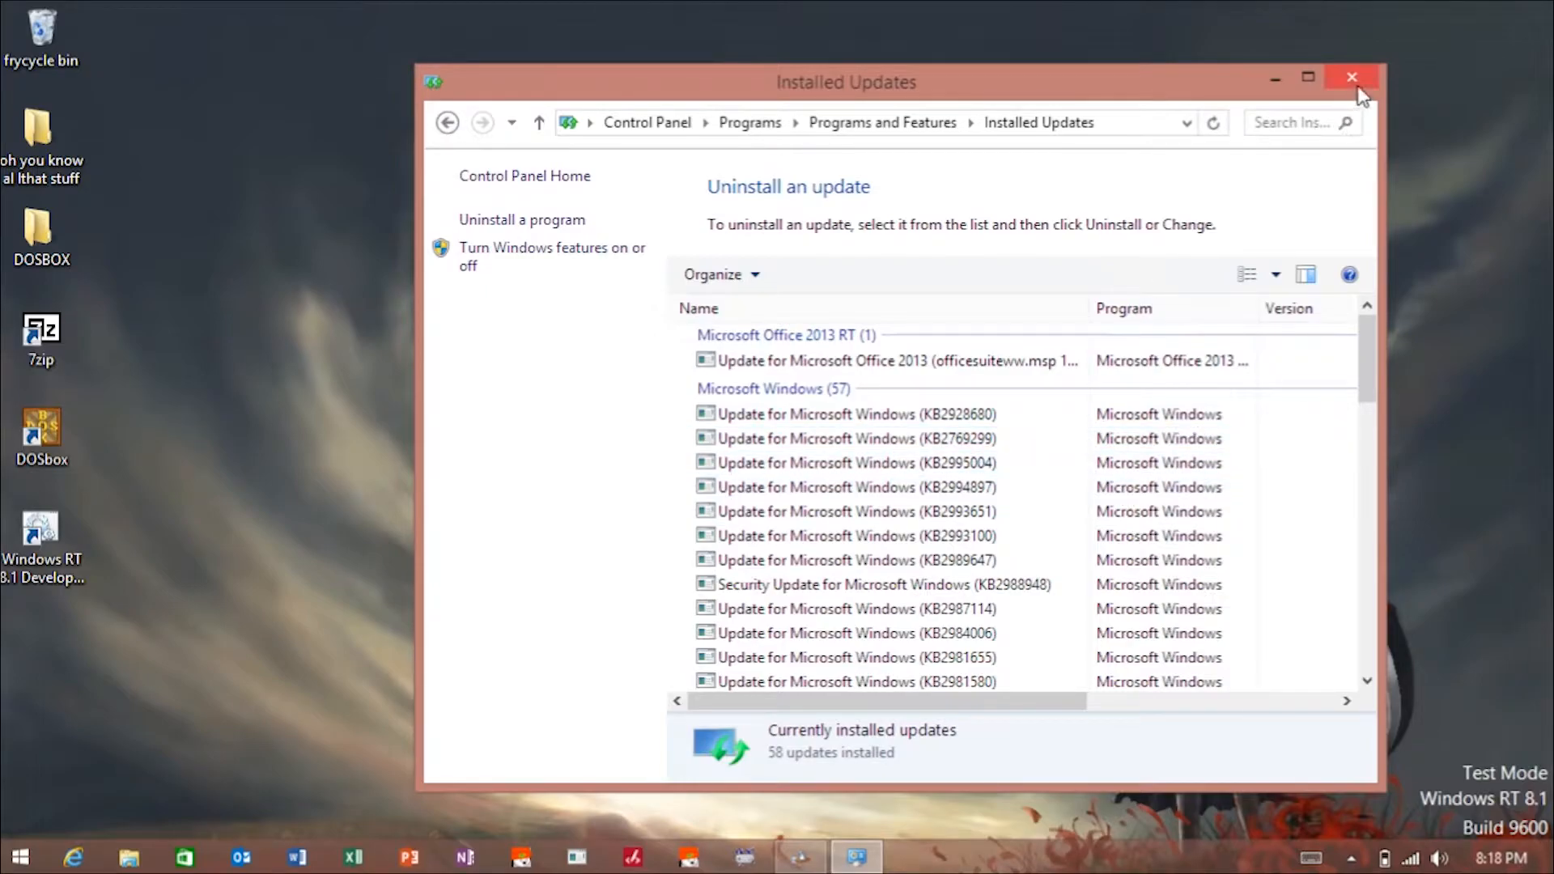
left_click(1351, 78)
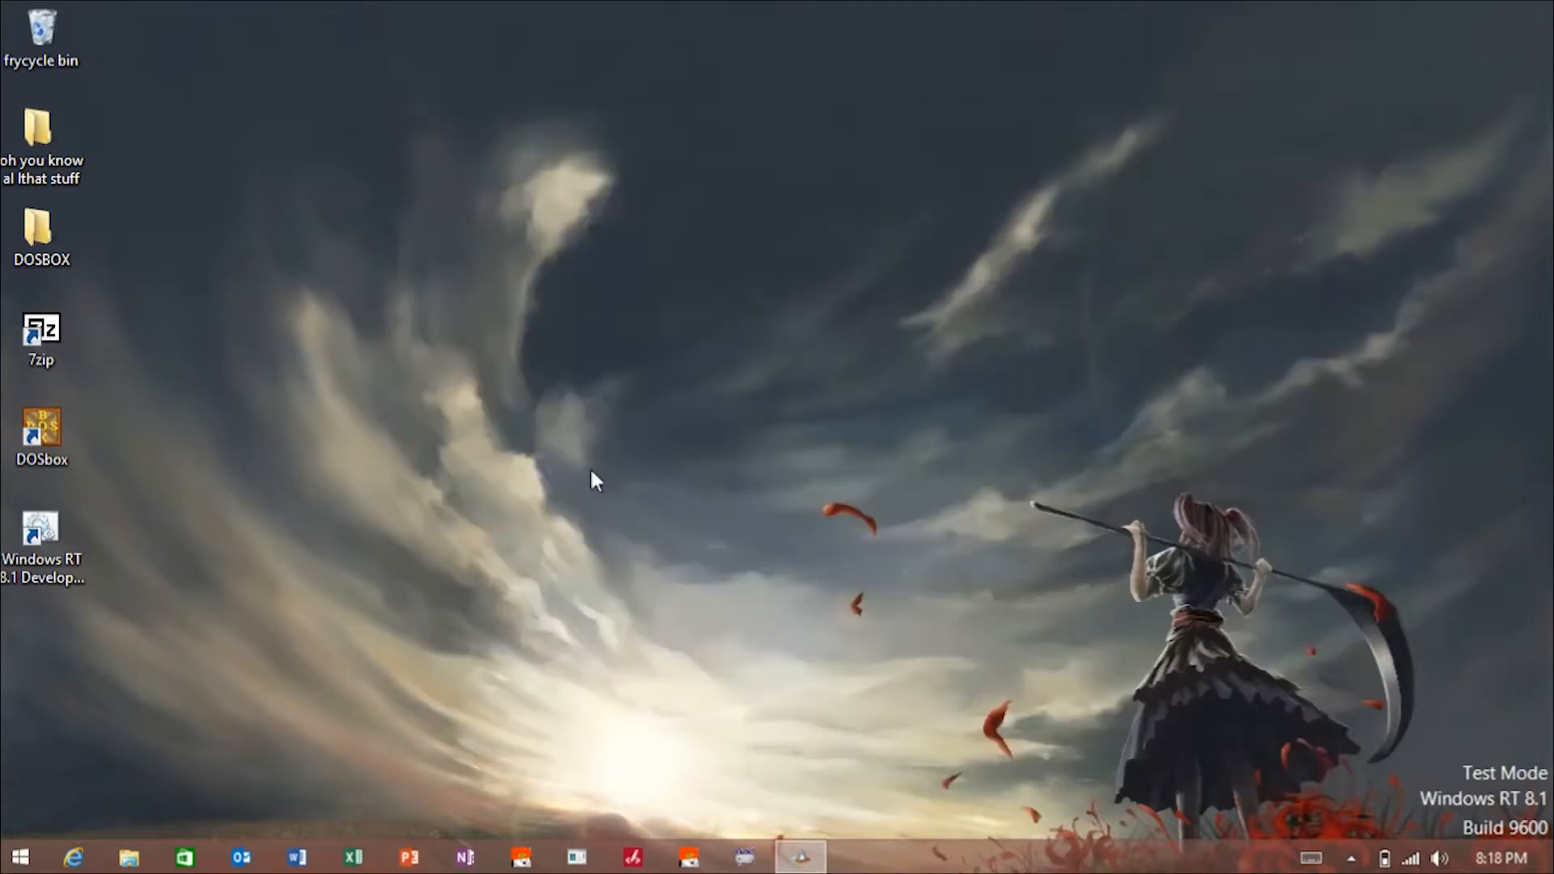
Step: Run the Development Tool desktop shortcut as administrator, approving the UAC prompt
right_click(41, 535)
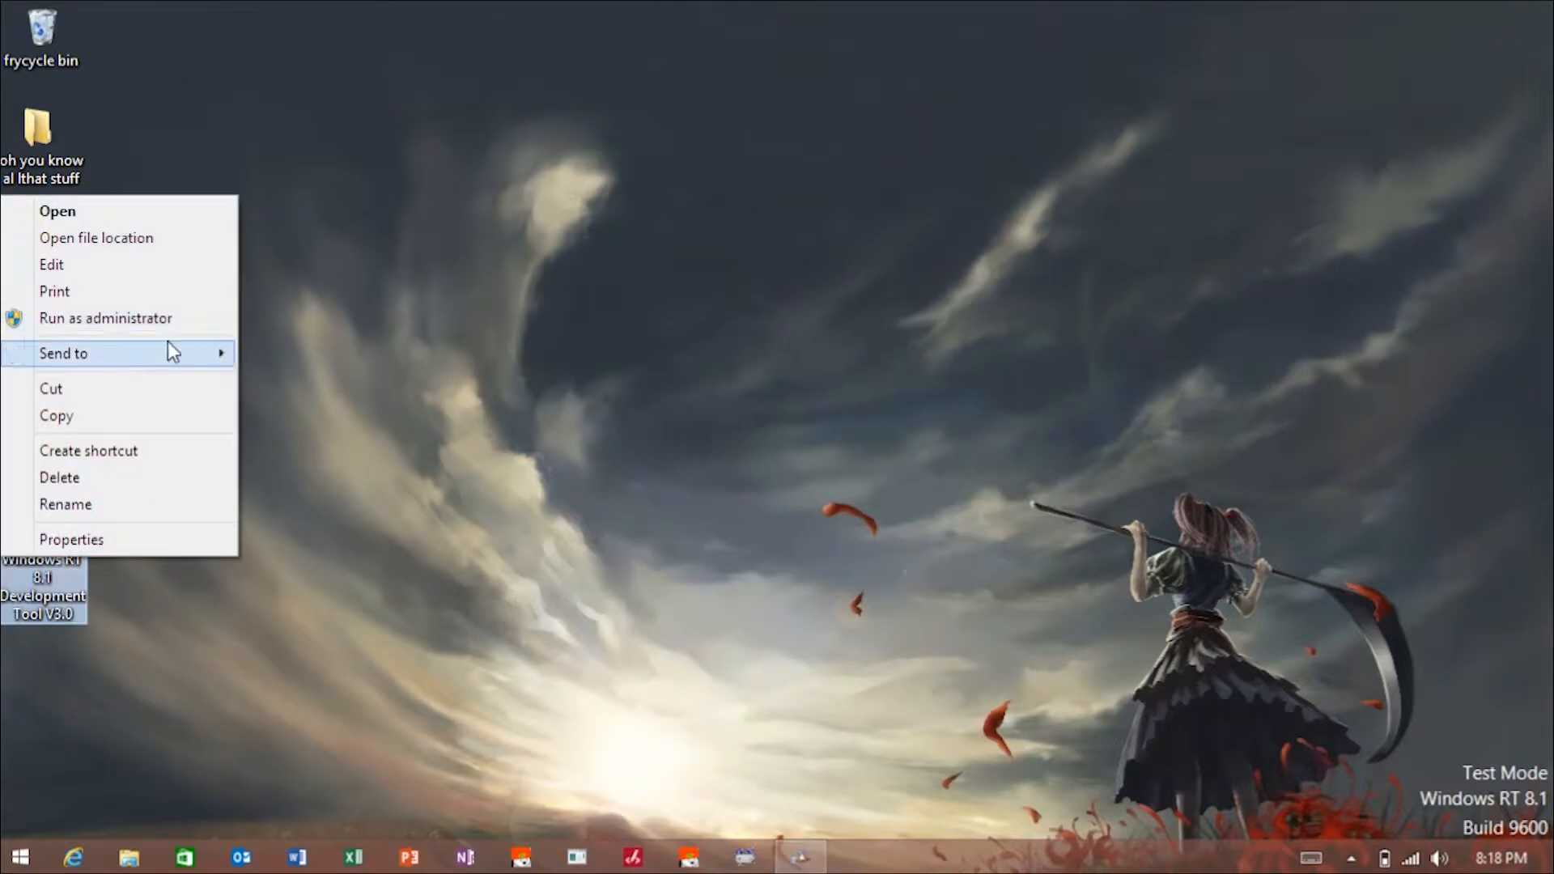
left_click(105, 318)
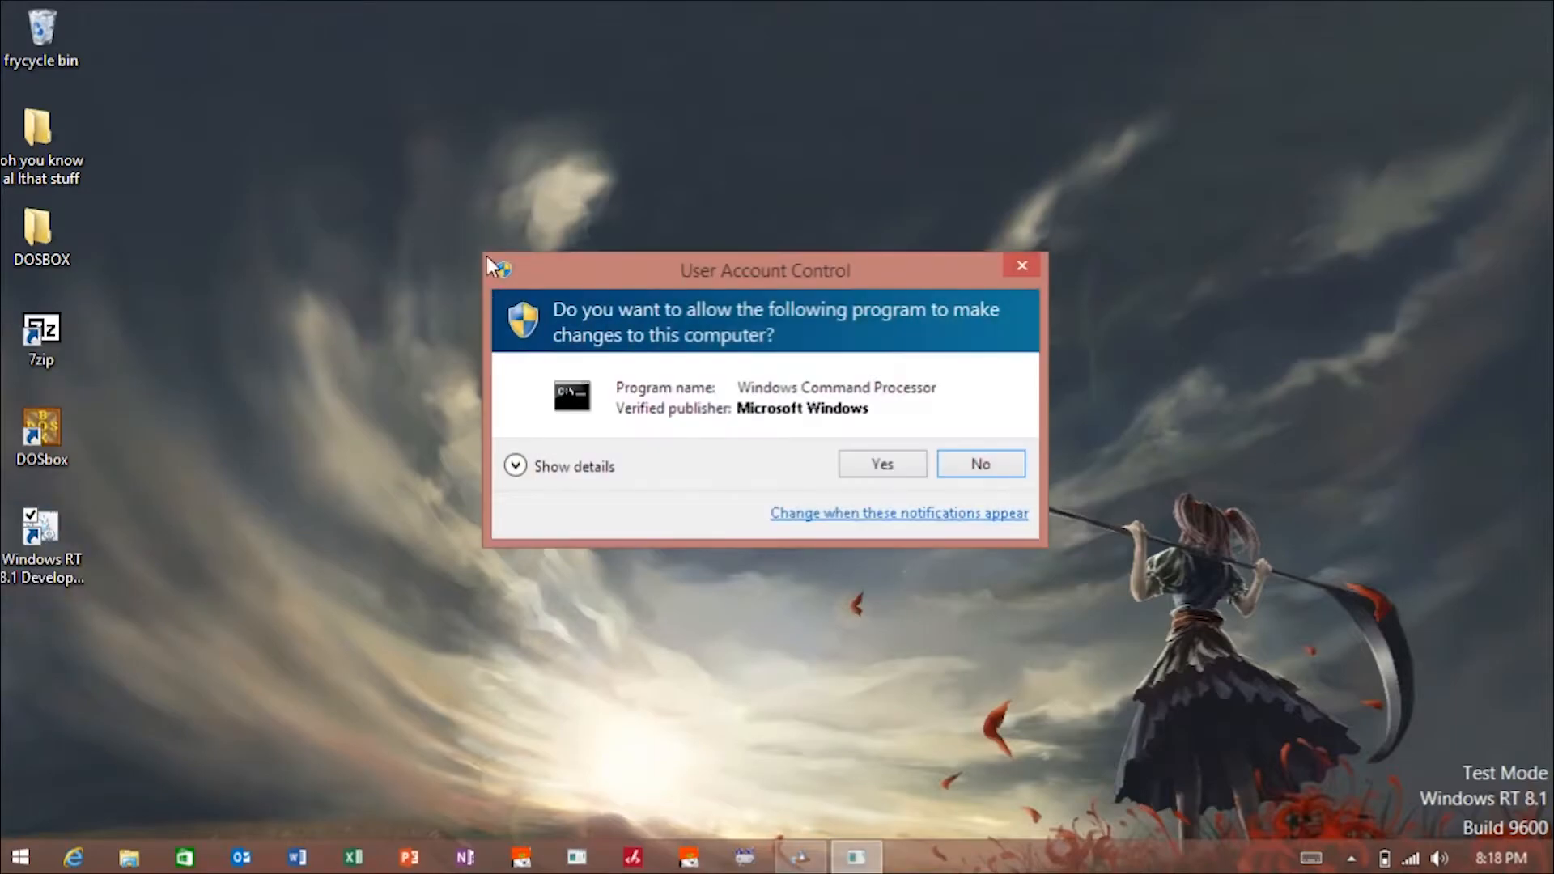
left_click(574, 466)
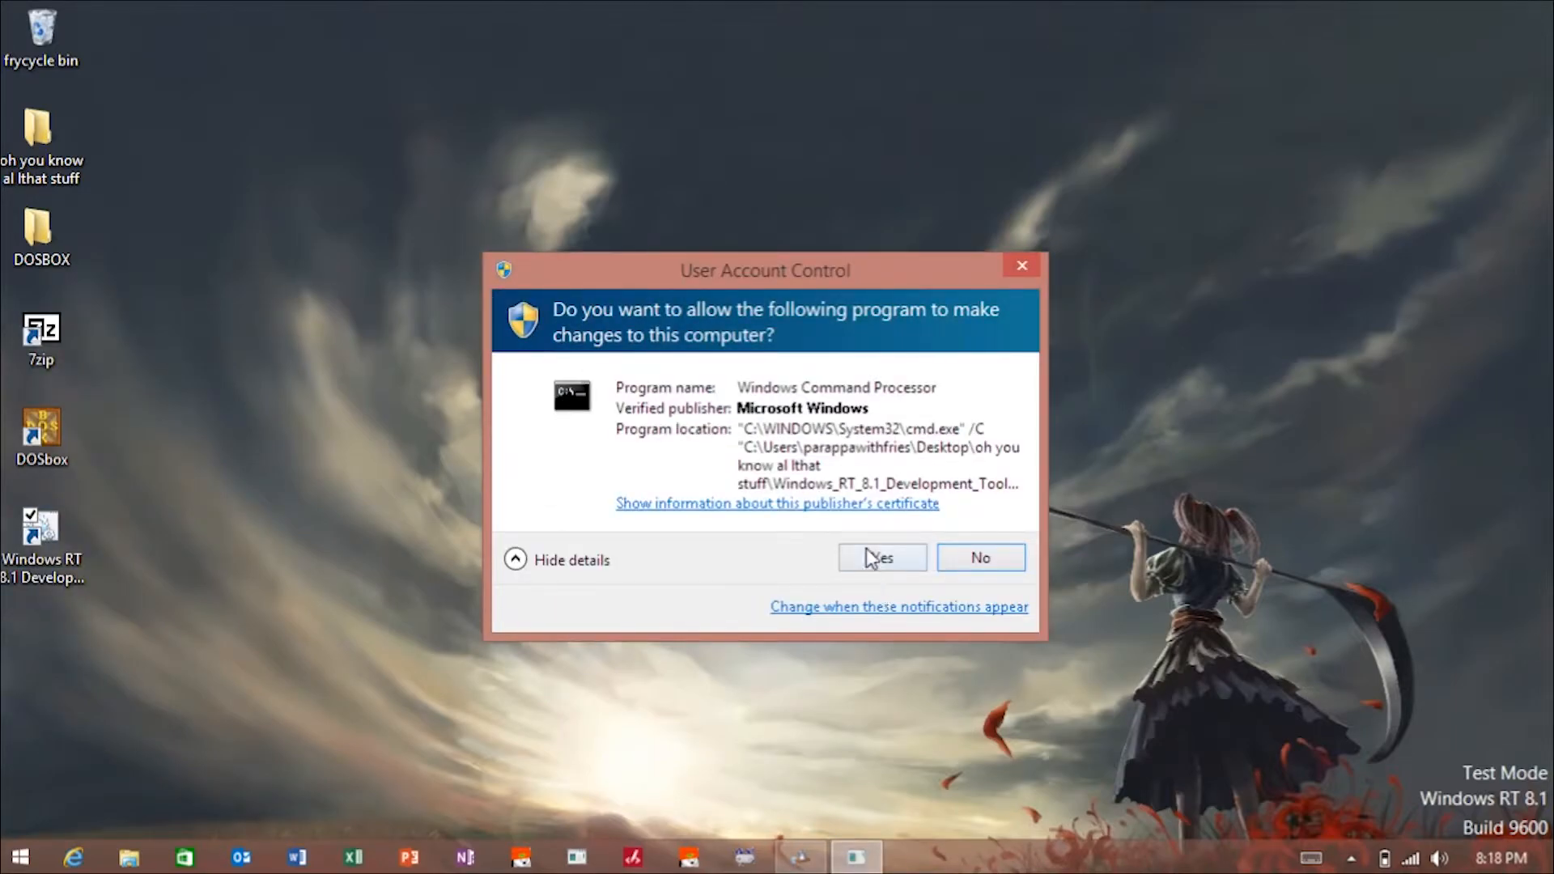
left_click(880, 557)
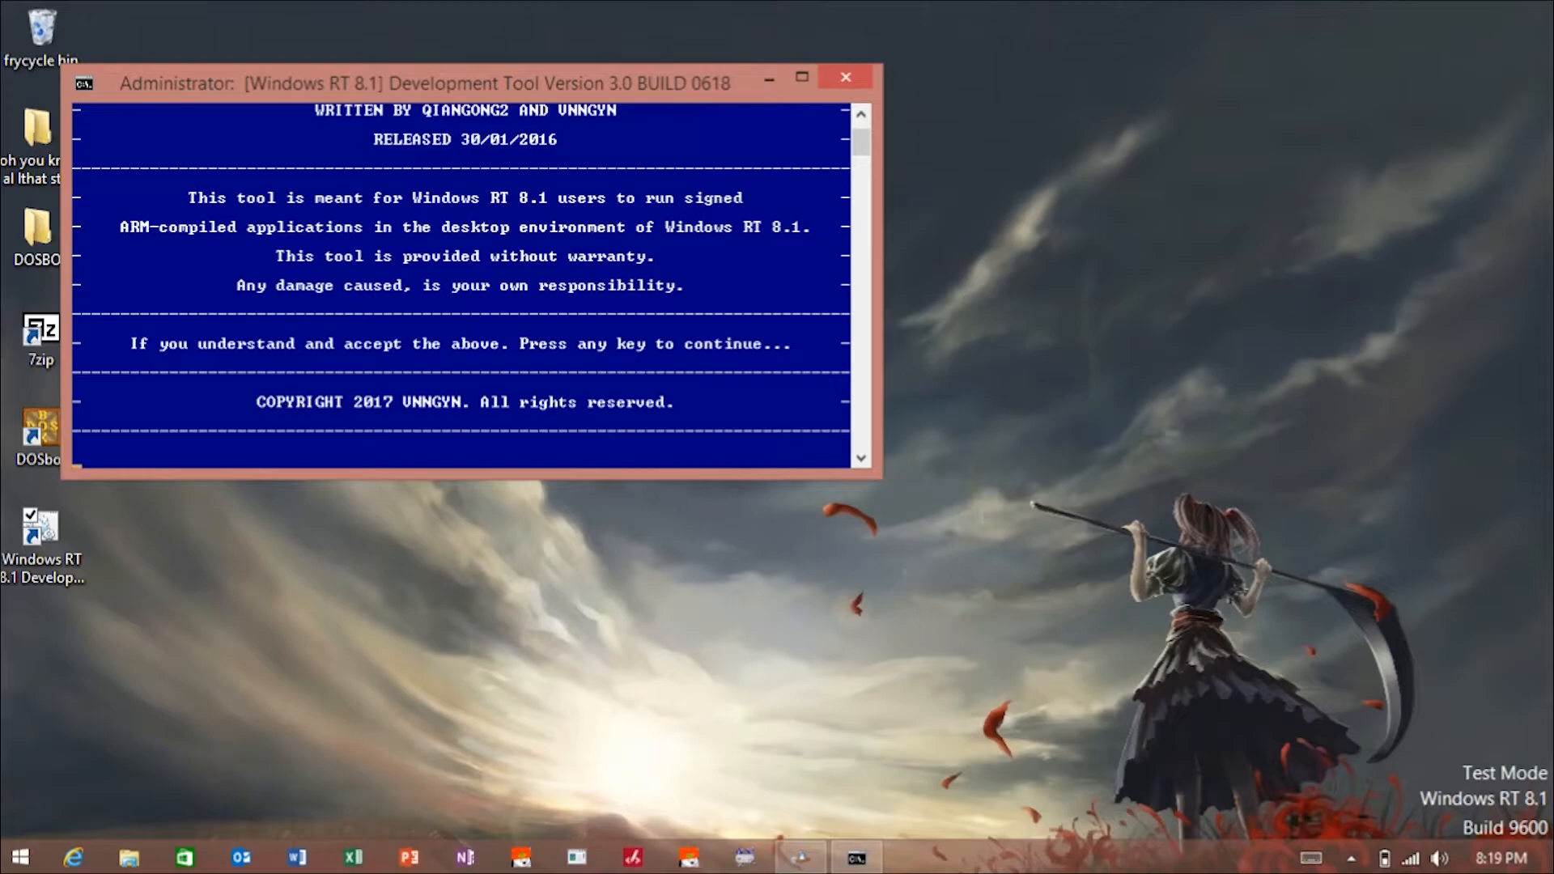
Step: Accept the disclaimer, block Windows Update with option 1, then exit with option 6
key("enter")
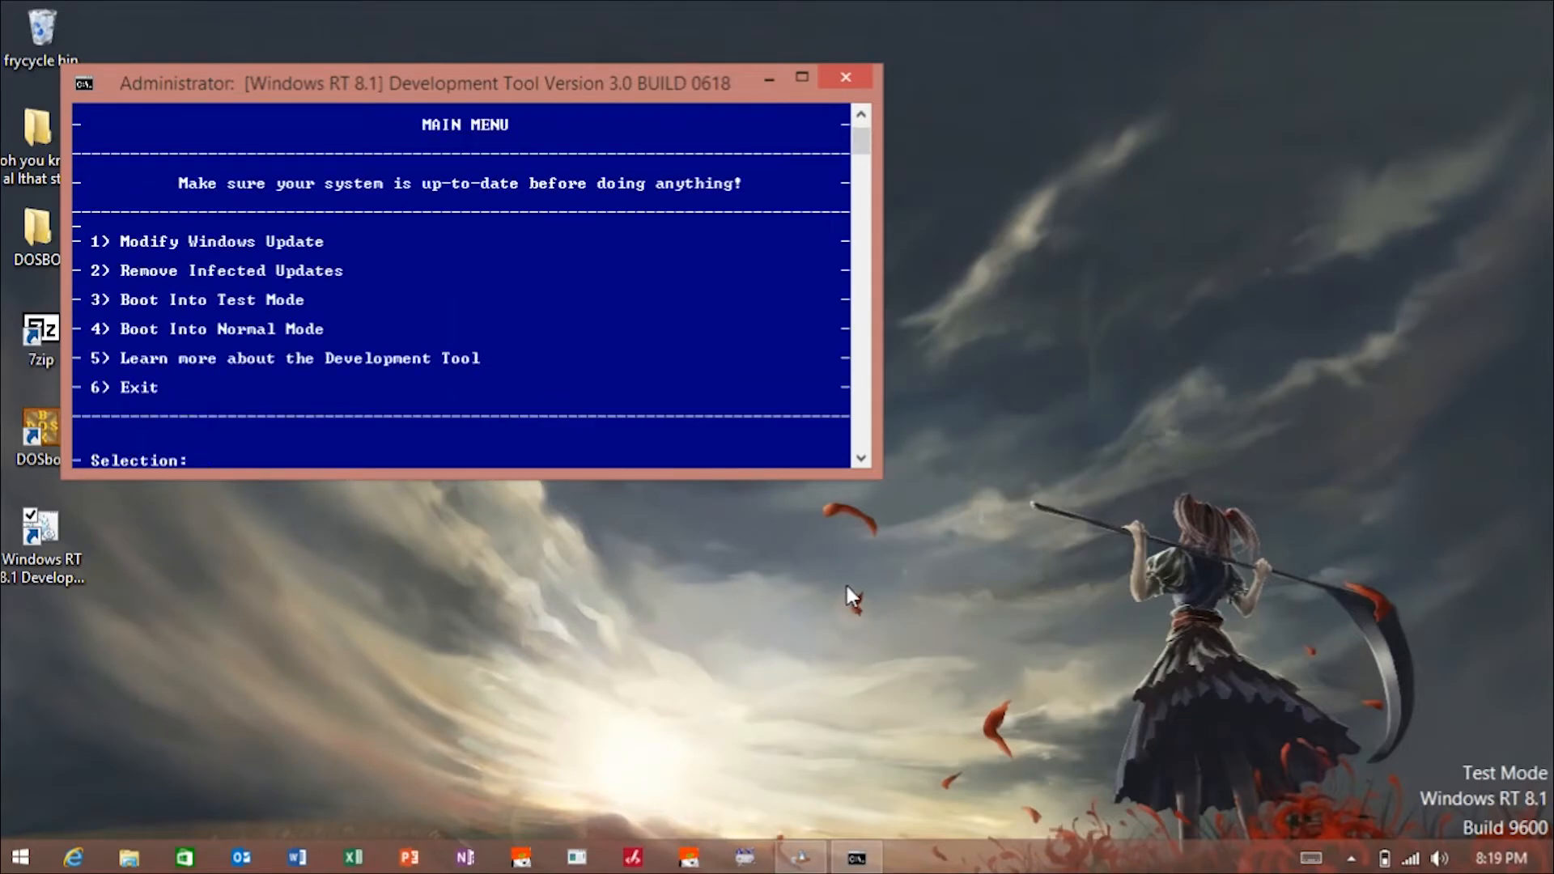
mouse_move(595, 353)
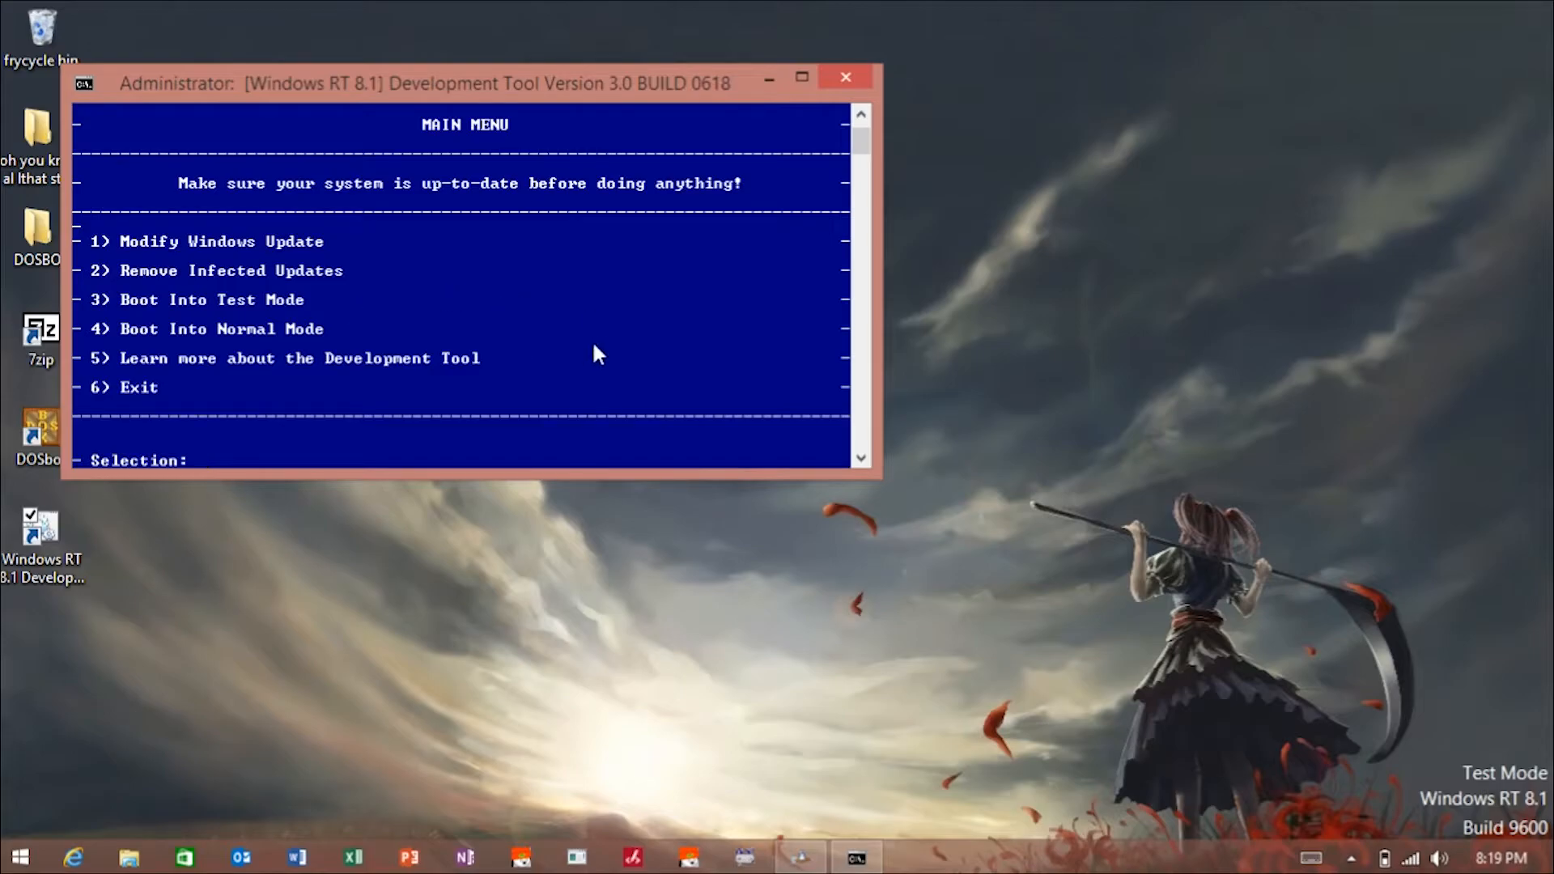
type("1")
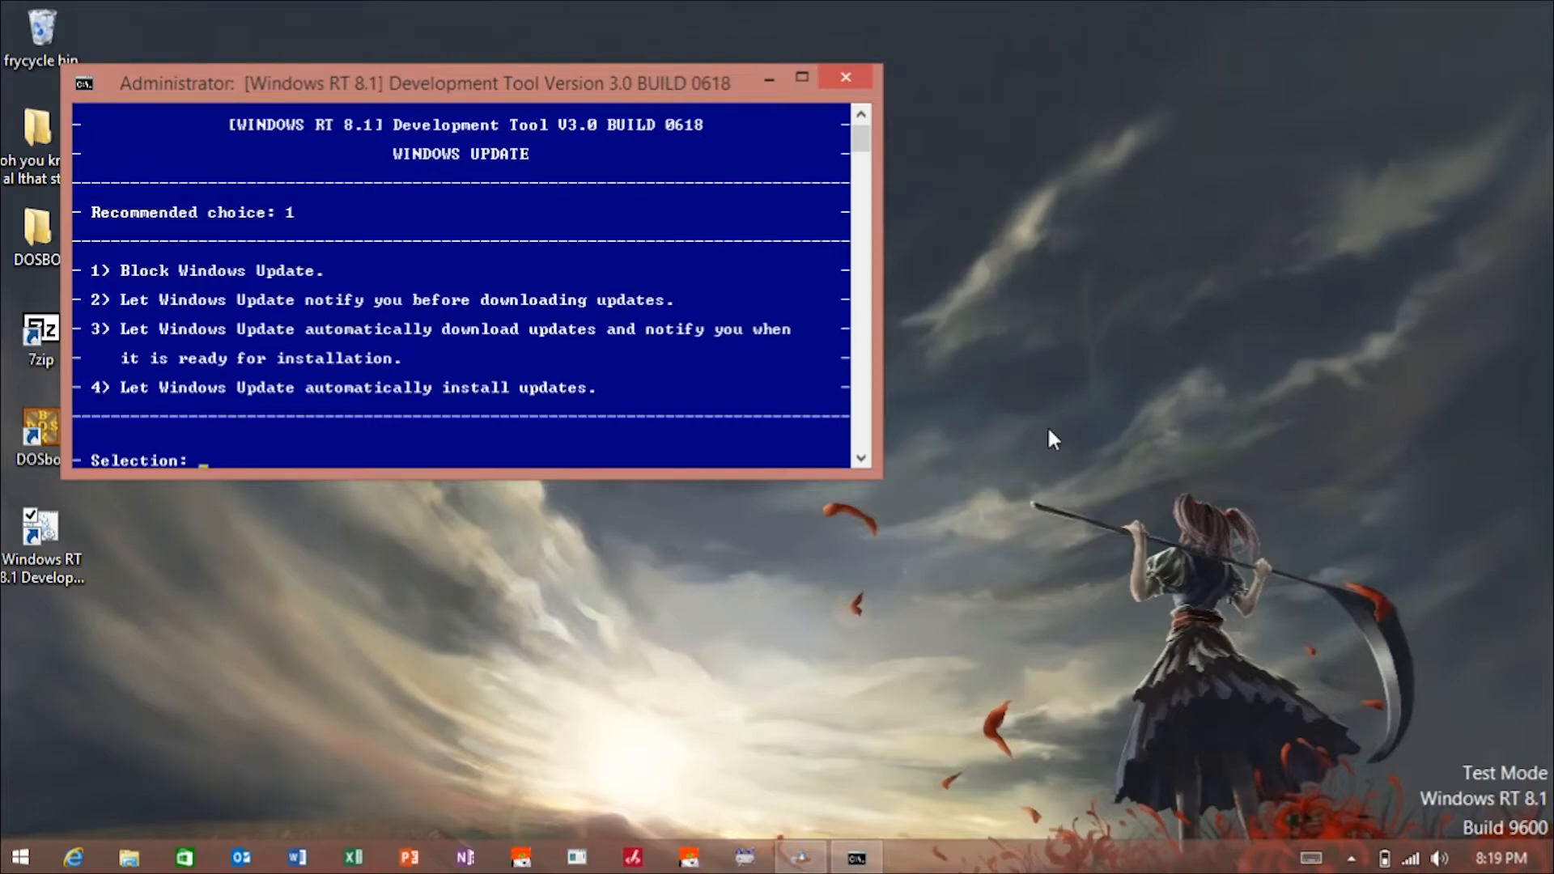
type("1")
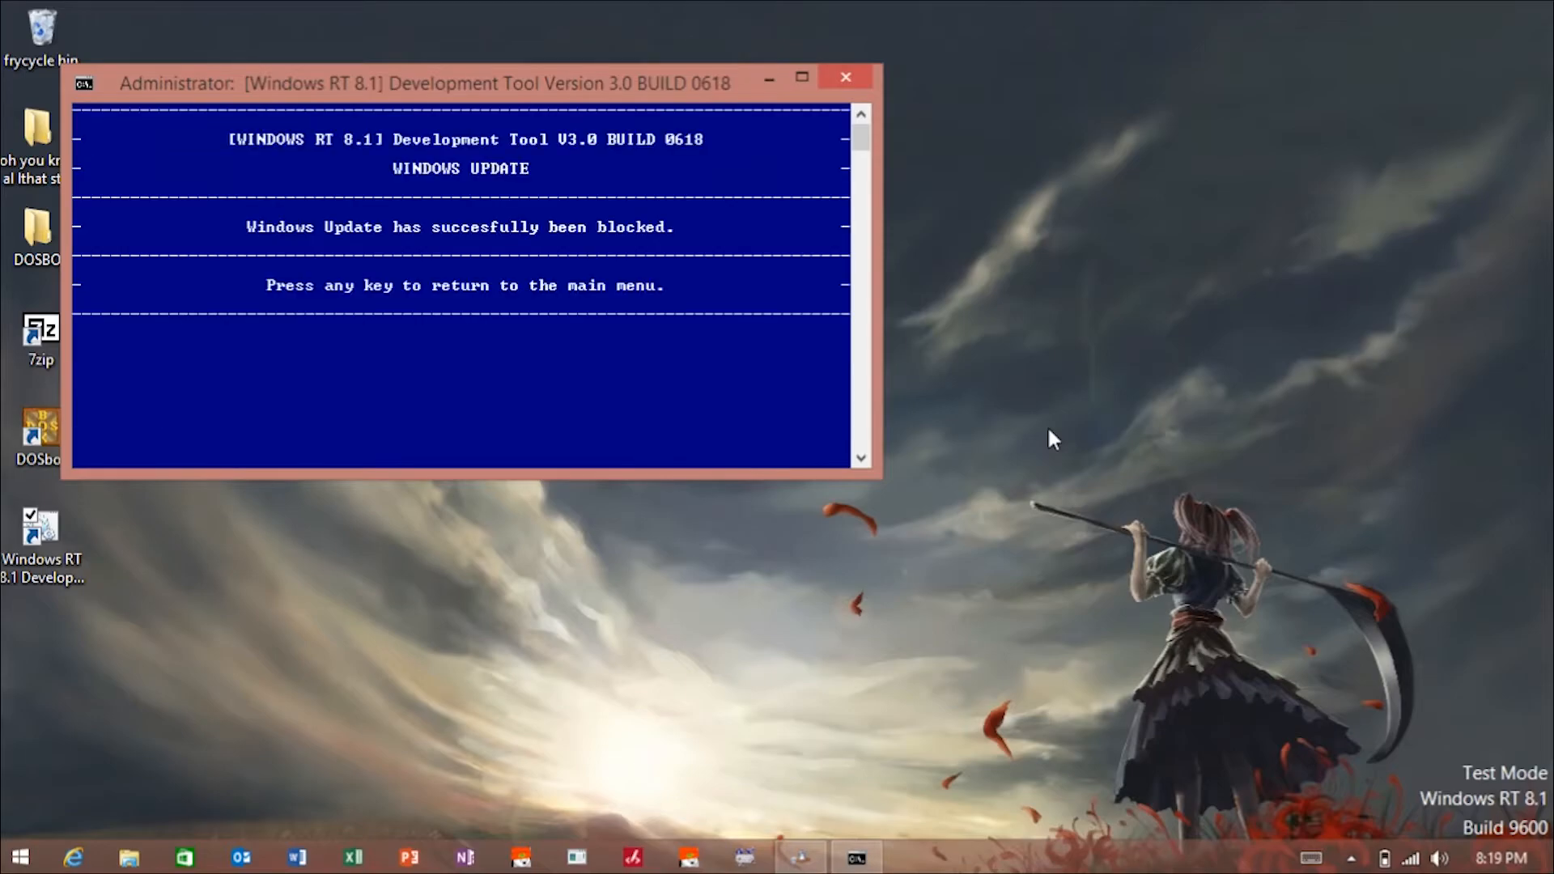
key("enter")
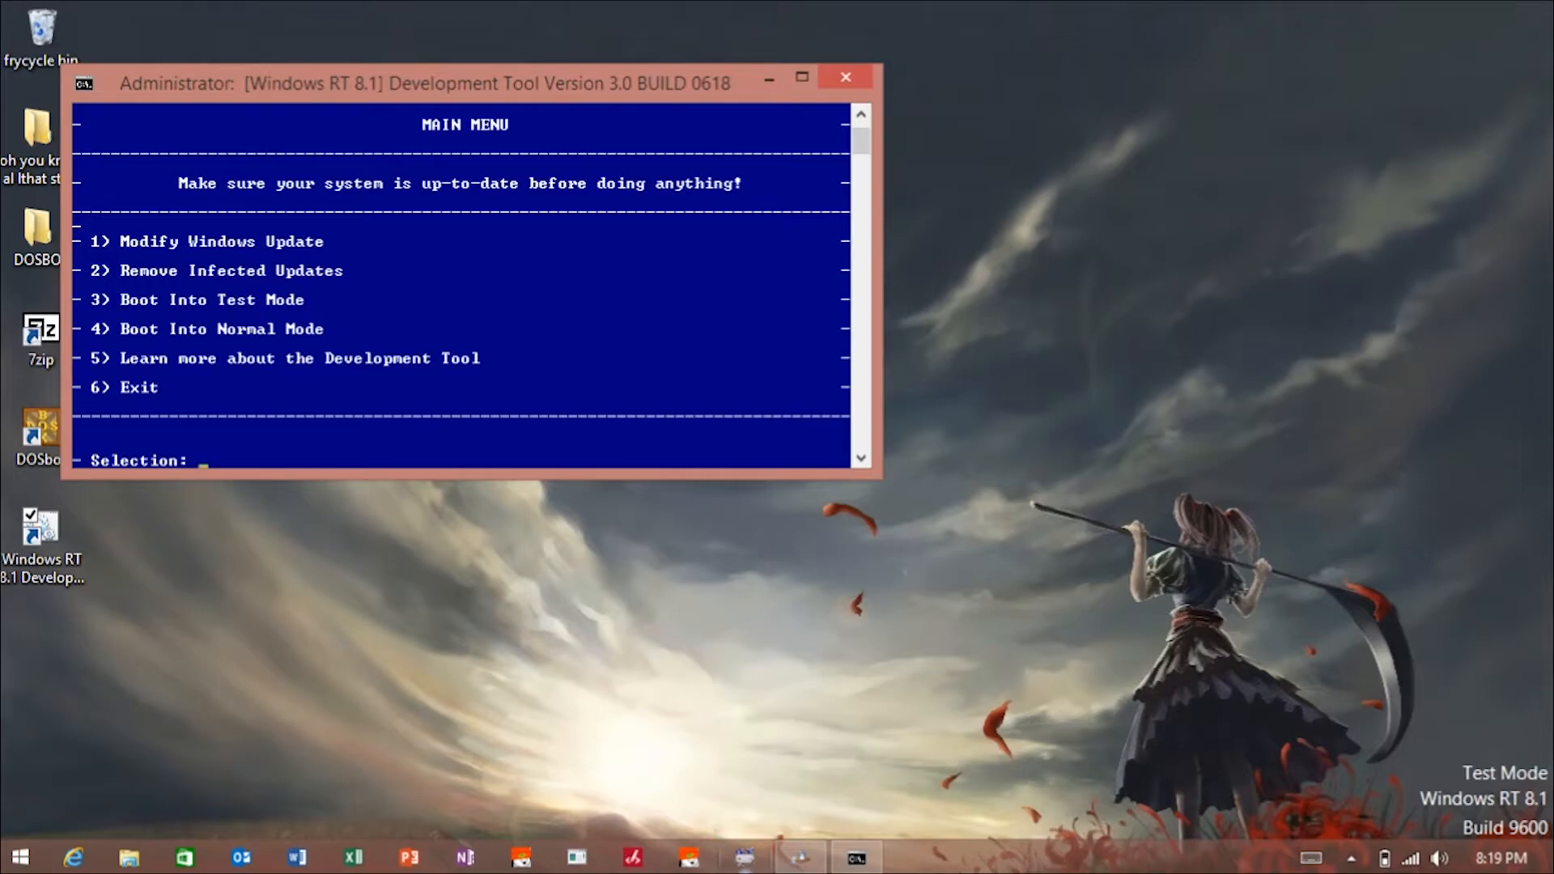
mouse_move(1409, 727)
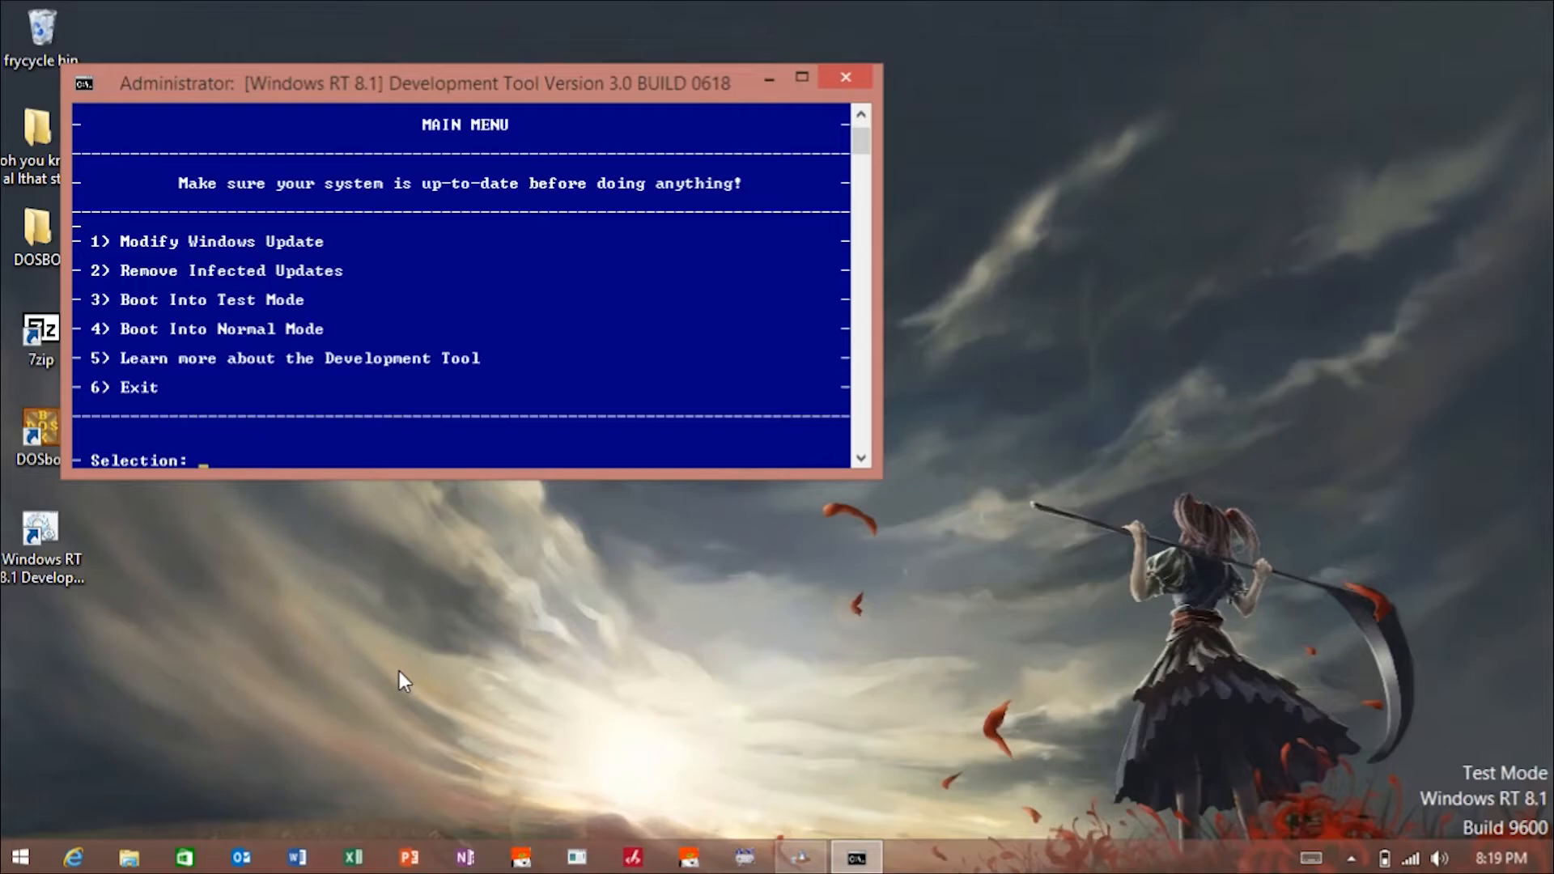
type("6")
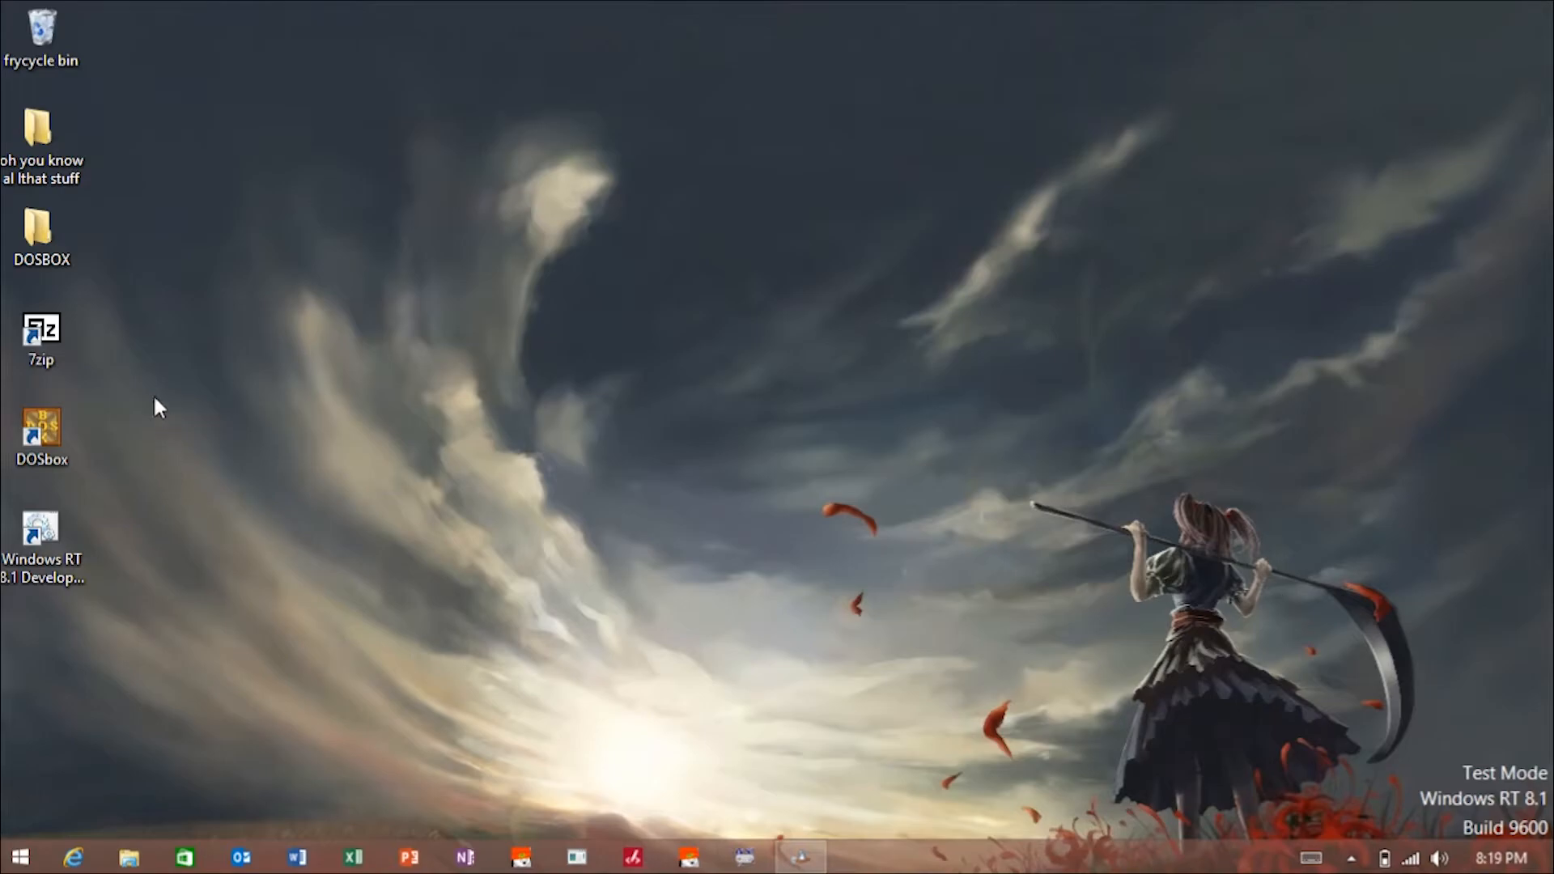
Step: Launch DOSBox from its desktop shortcut and make a first, failed mount attempt
left_click(41, 436)
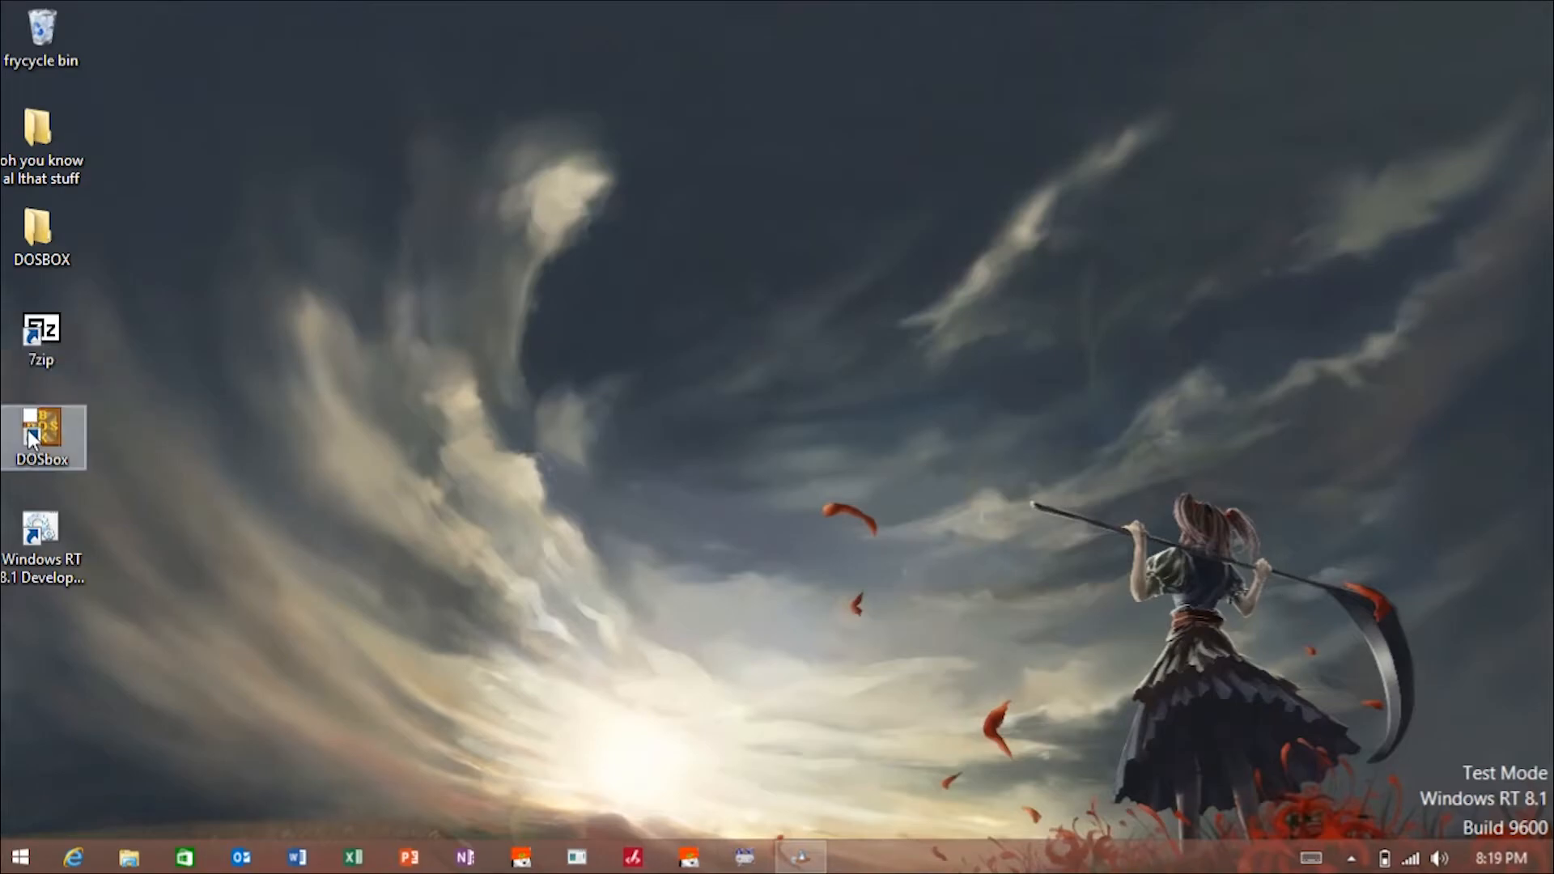
double_click(43, 436)
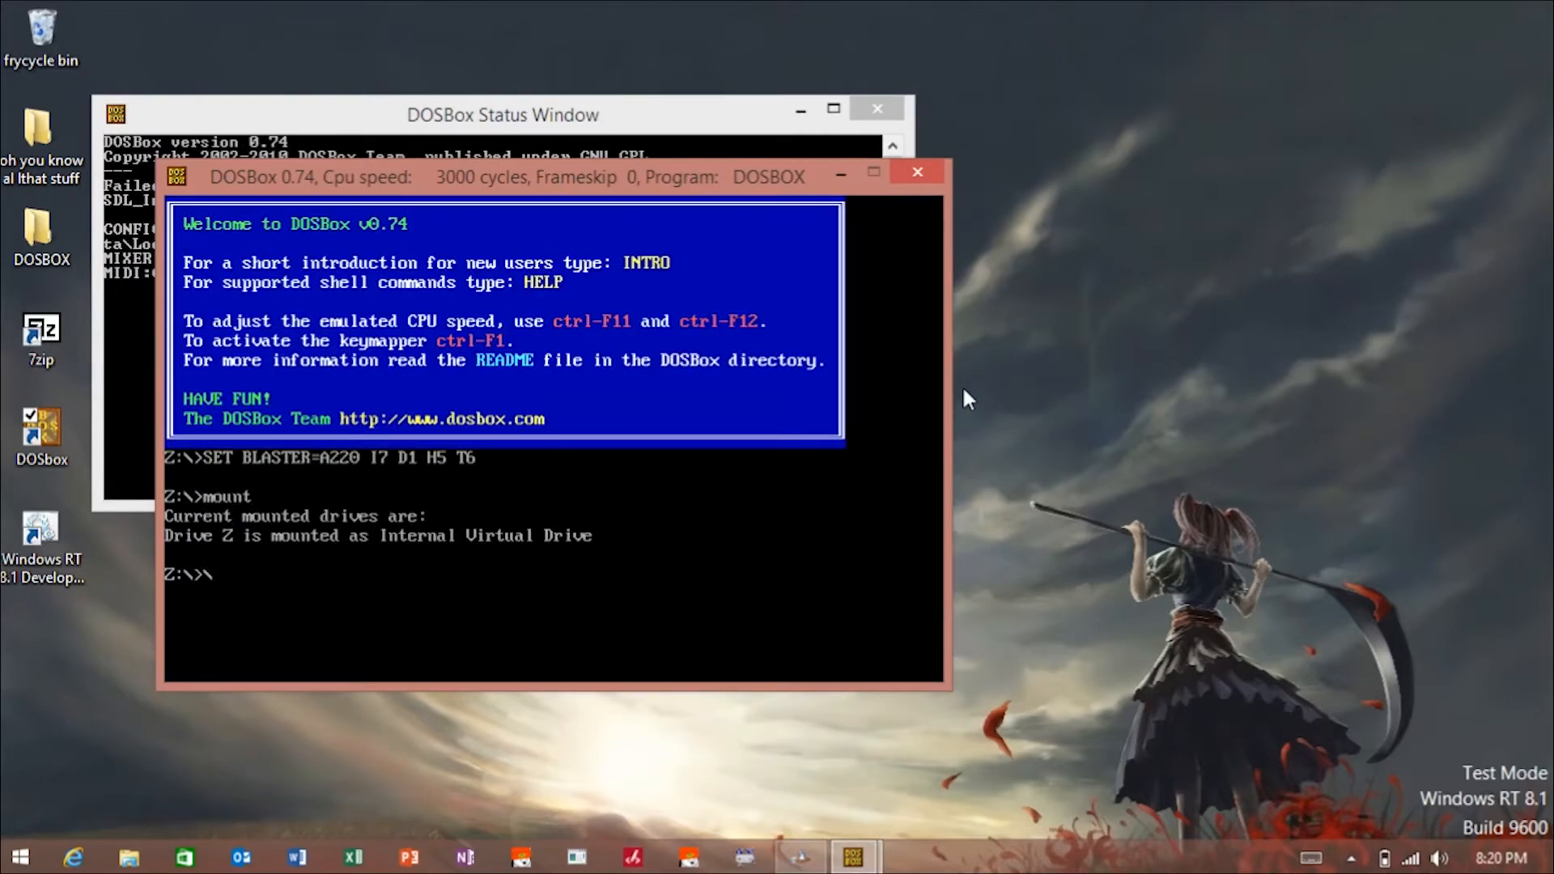
type("mount C:")
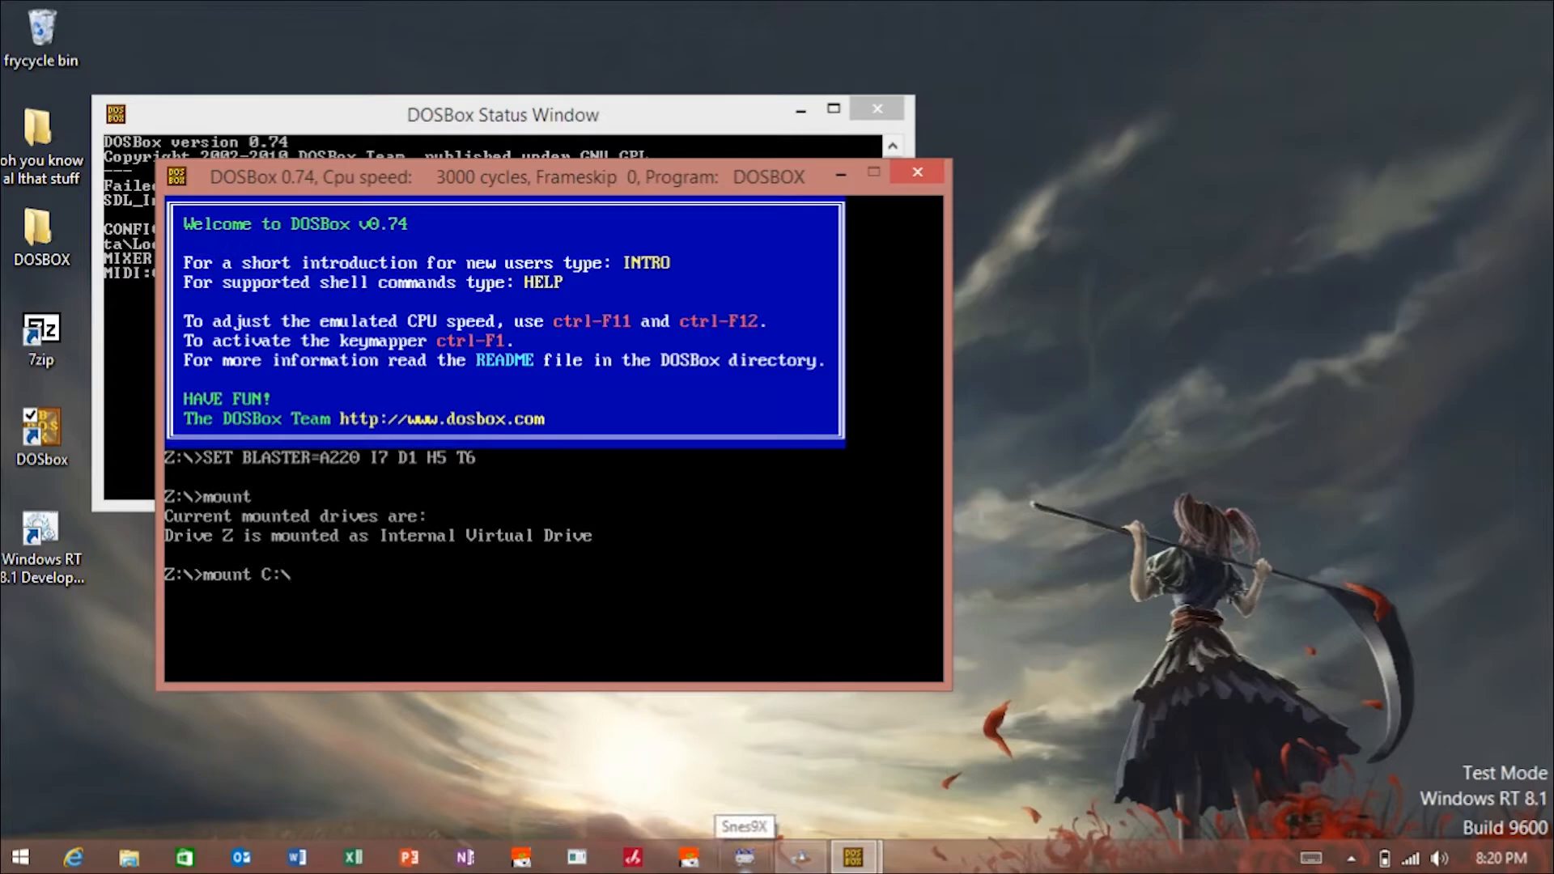
type("DOSGAMES")
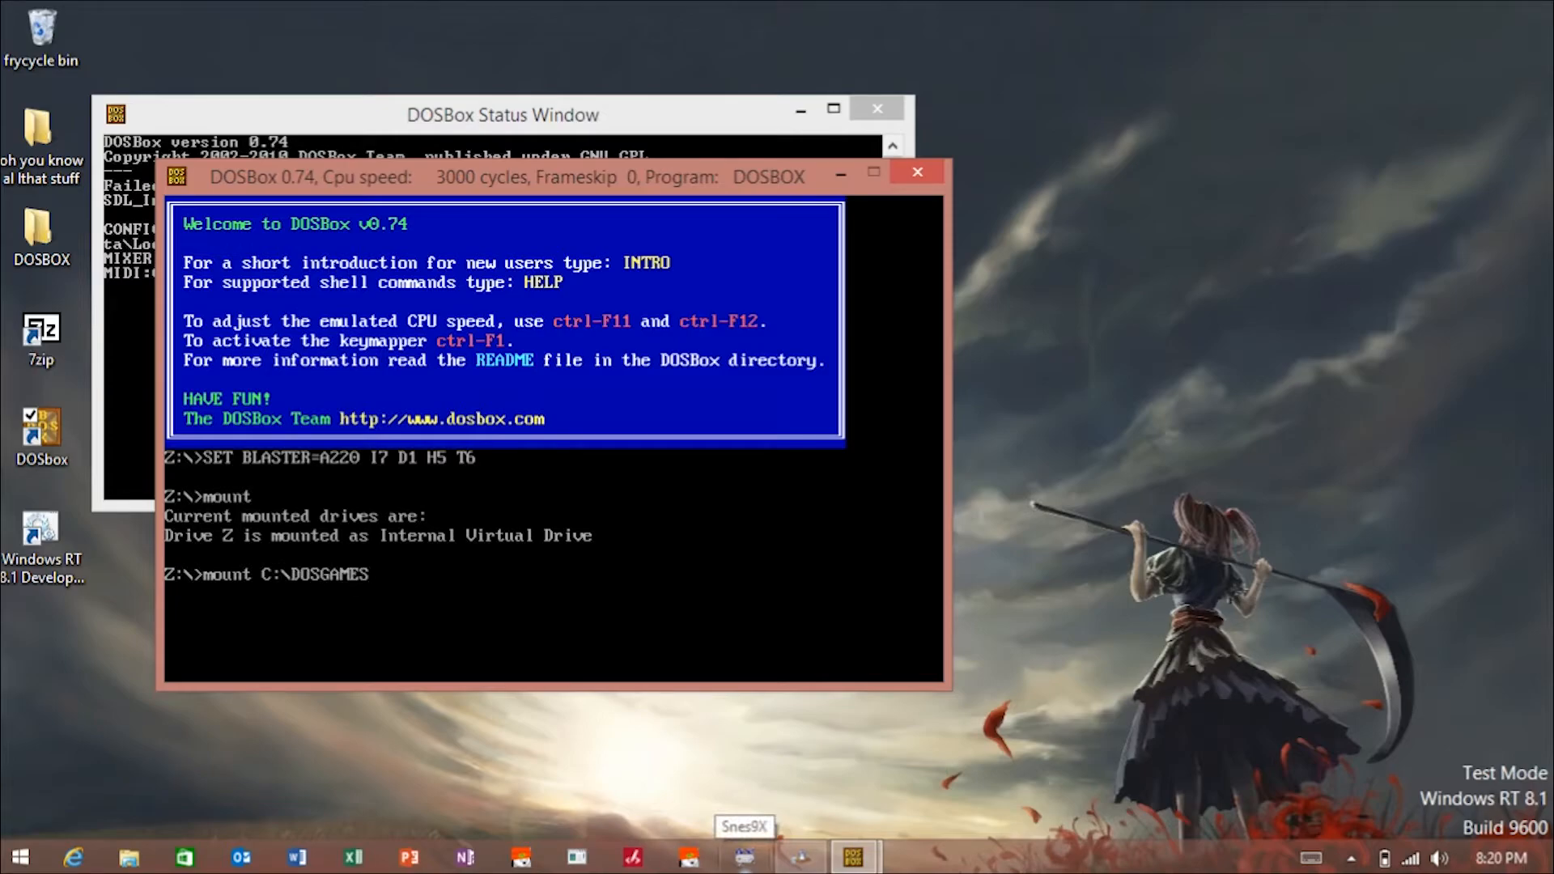
type("Z:\\")
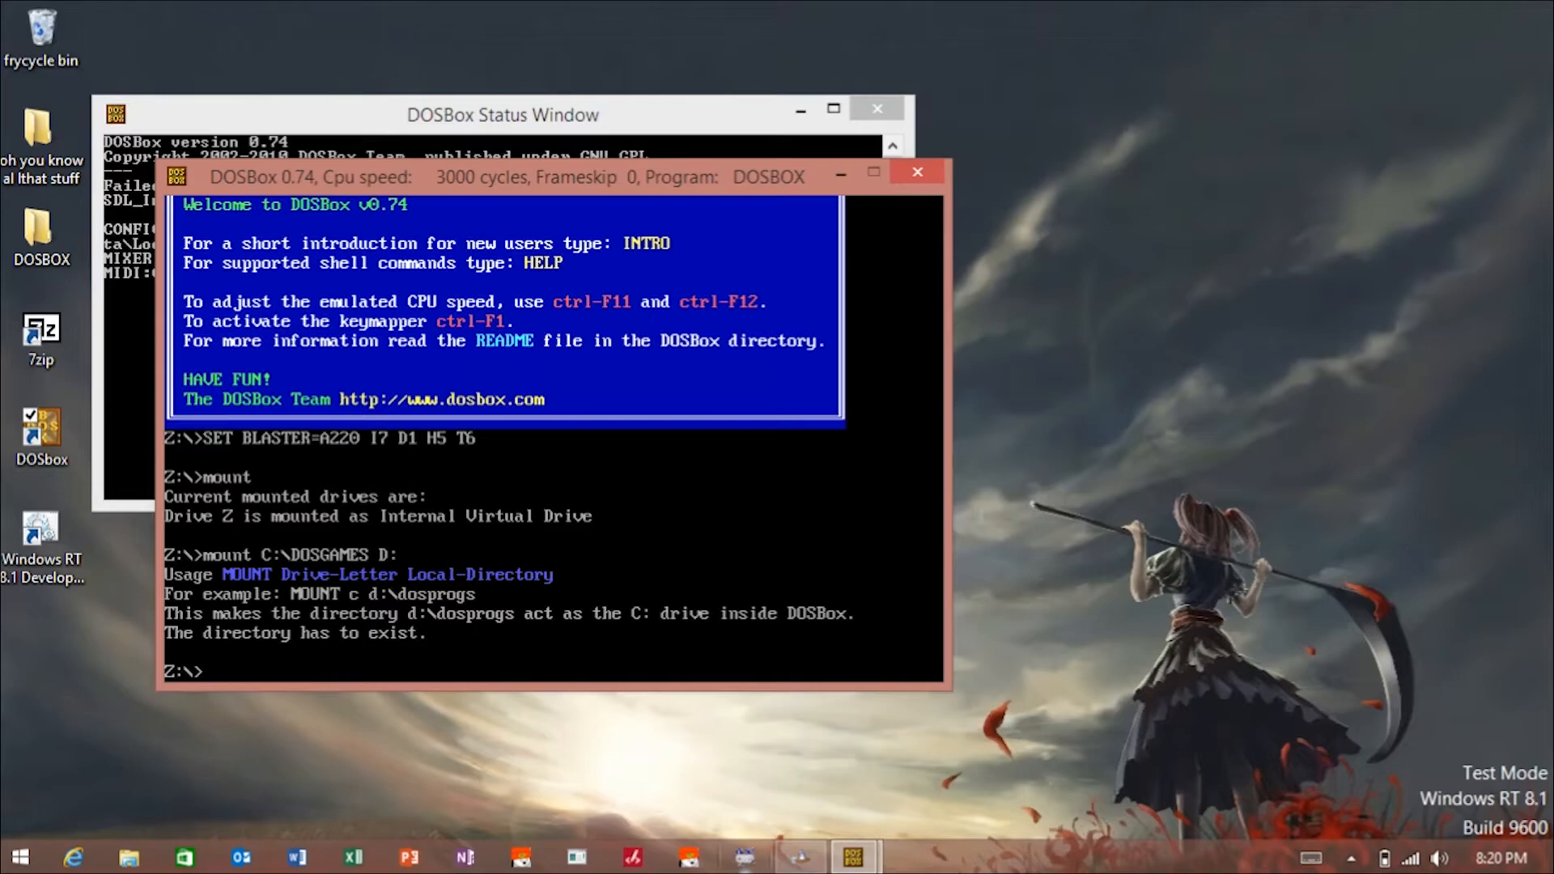
Step: Mount C:\DOSGAMES as drive D with 'mount D: C:\DOSGAMES'
type("mount")
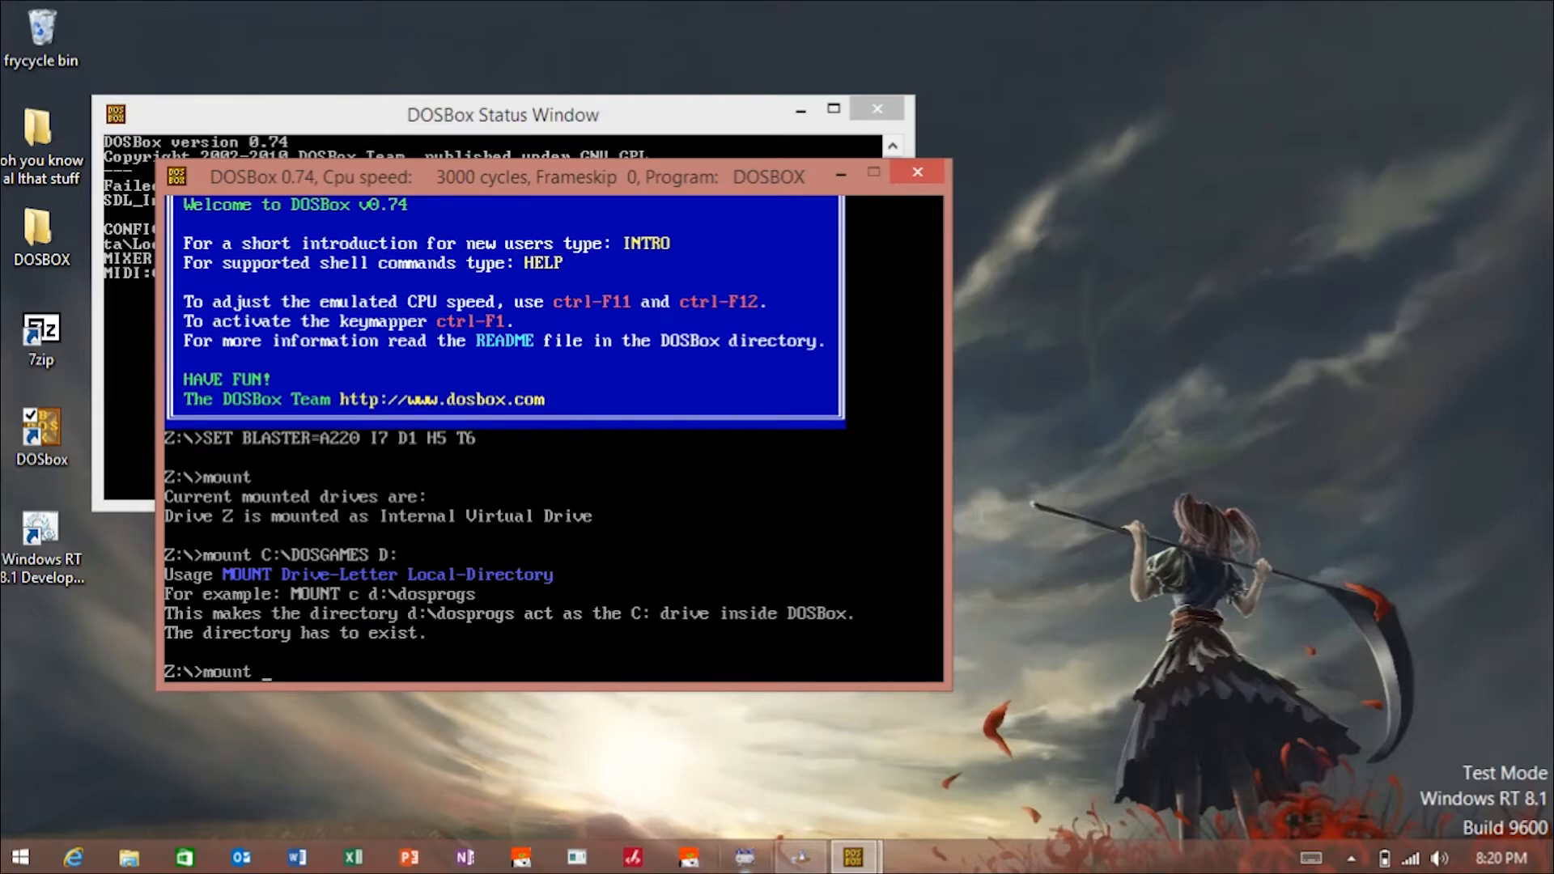
type("D:")
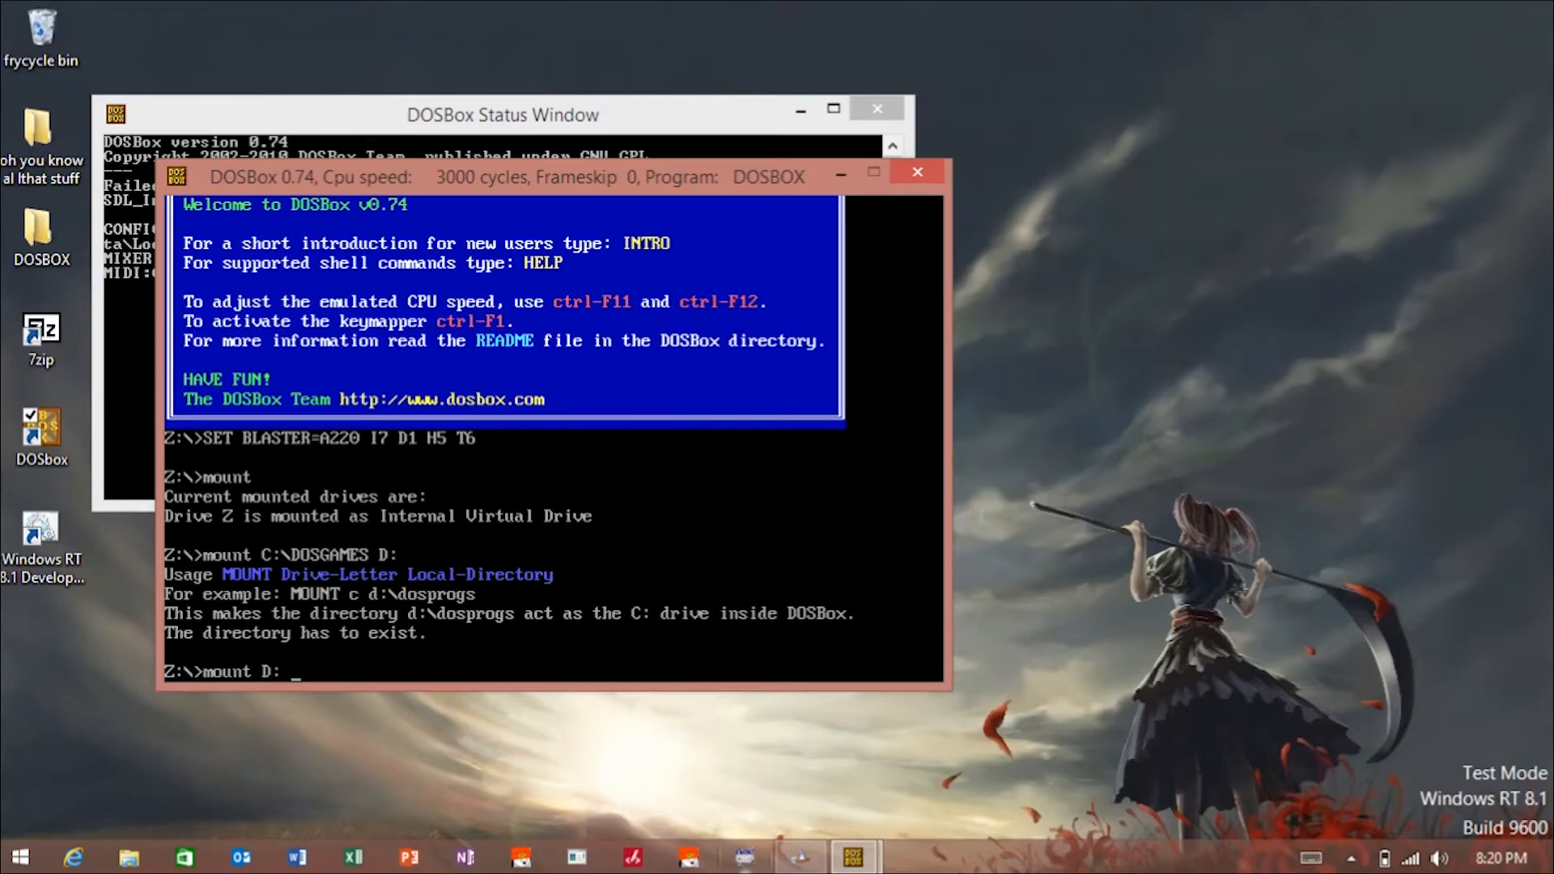
type("C:\\")
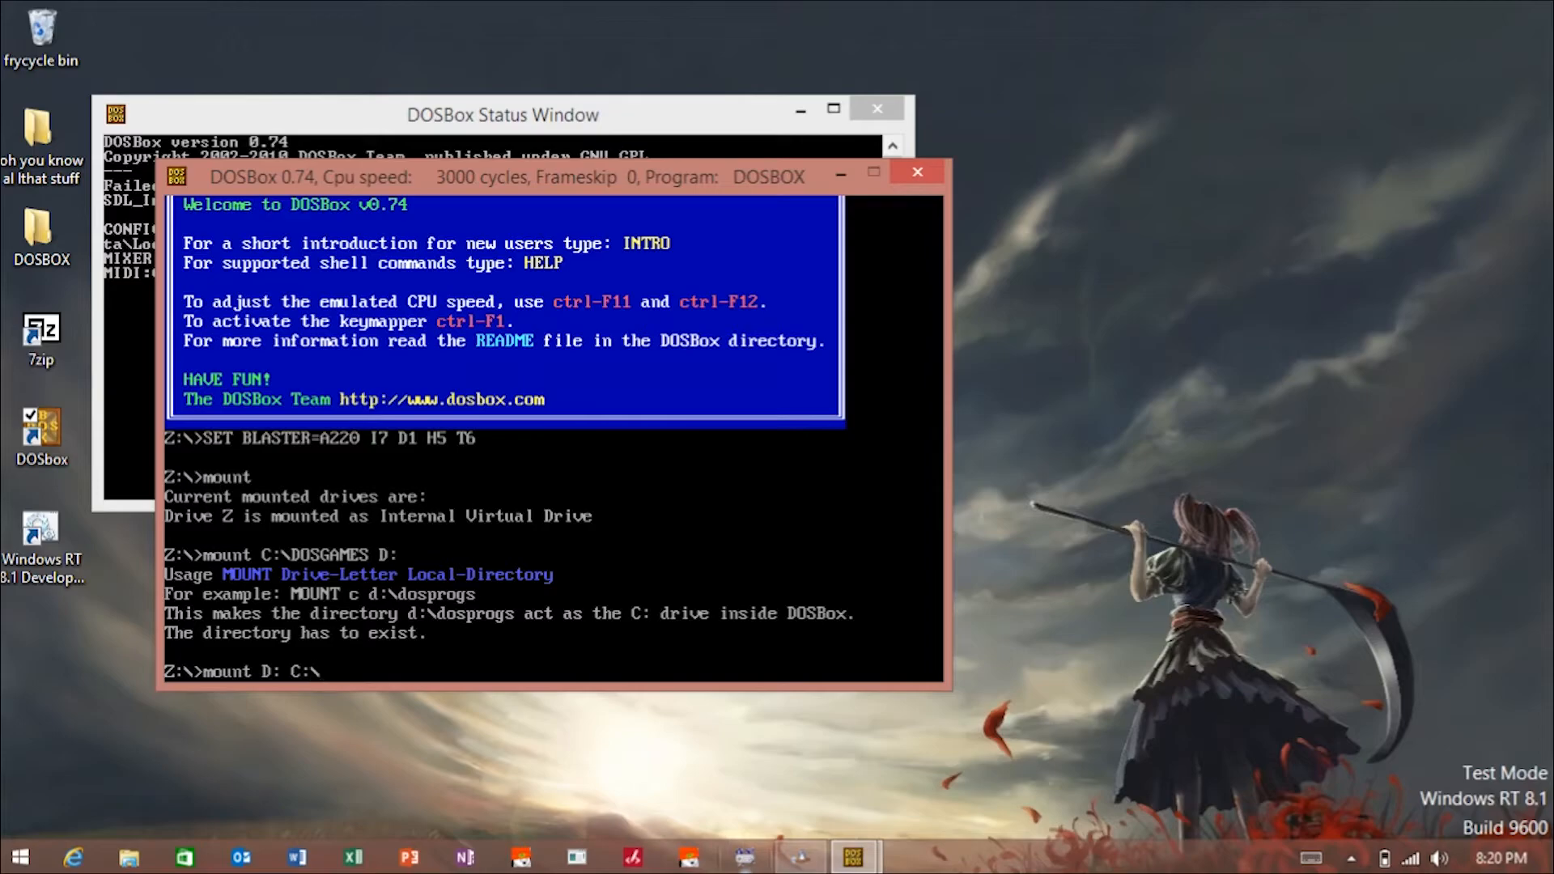
type("DOSGAMES")
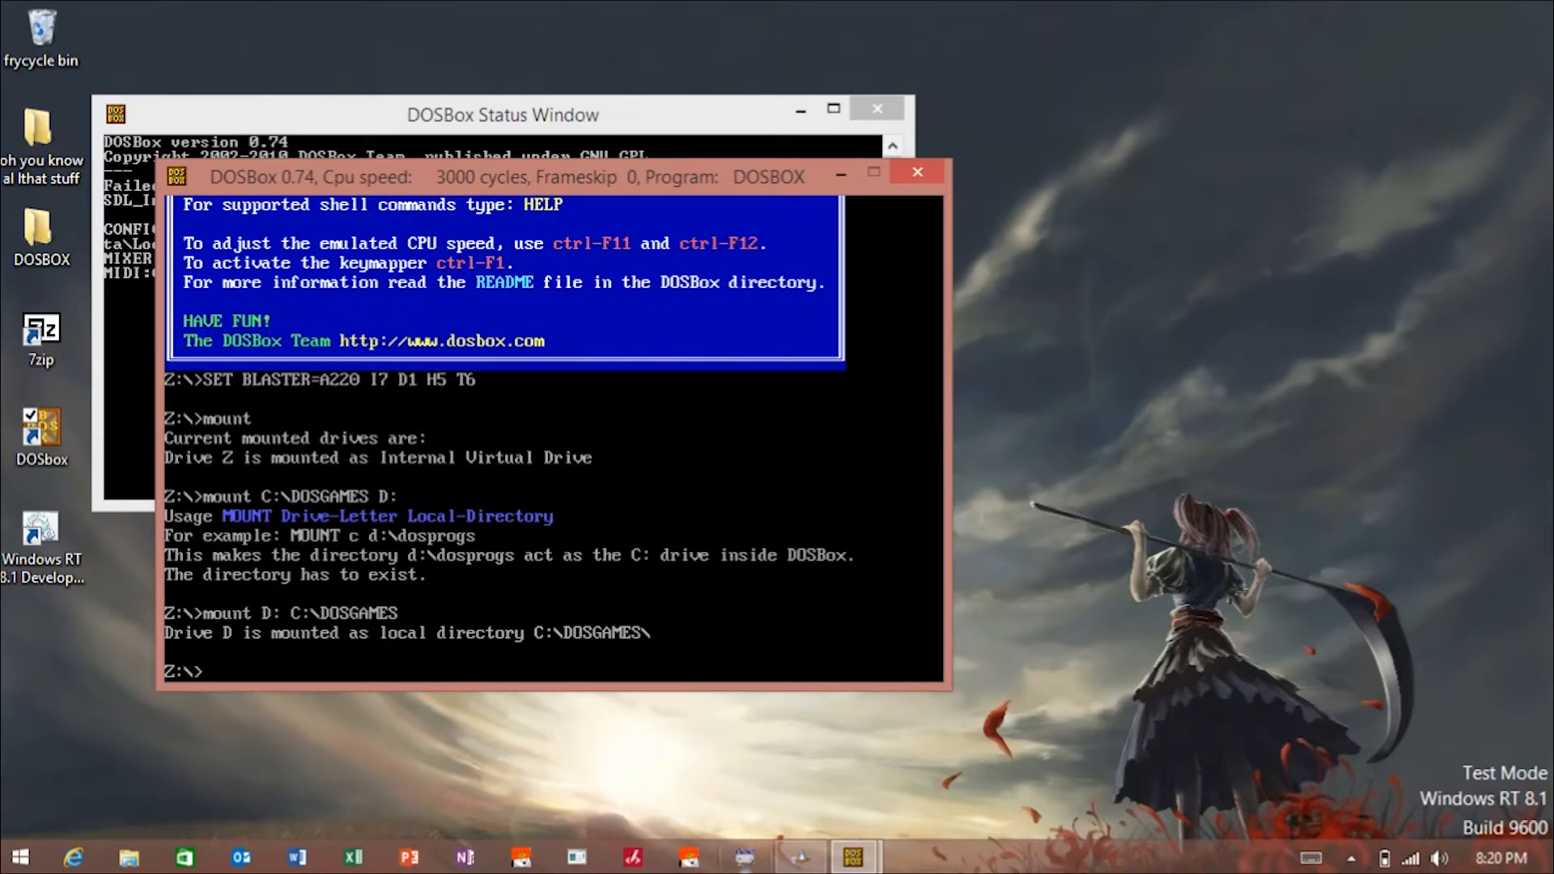
Step: Switch to drive D, list the 16 game folders with dir, and enter MK1
type("D:")
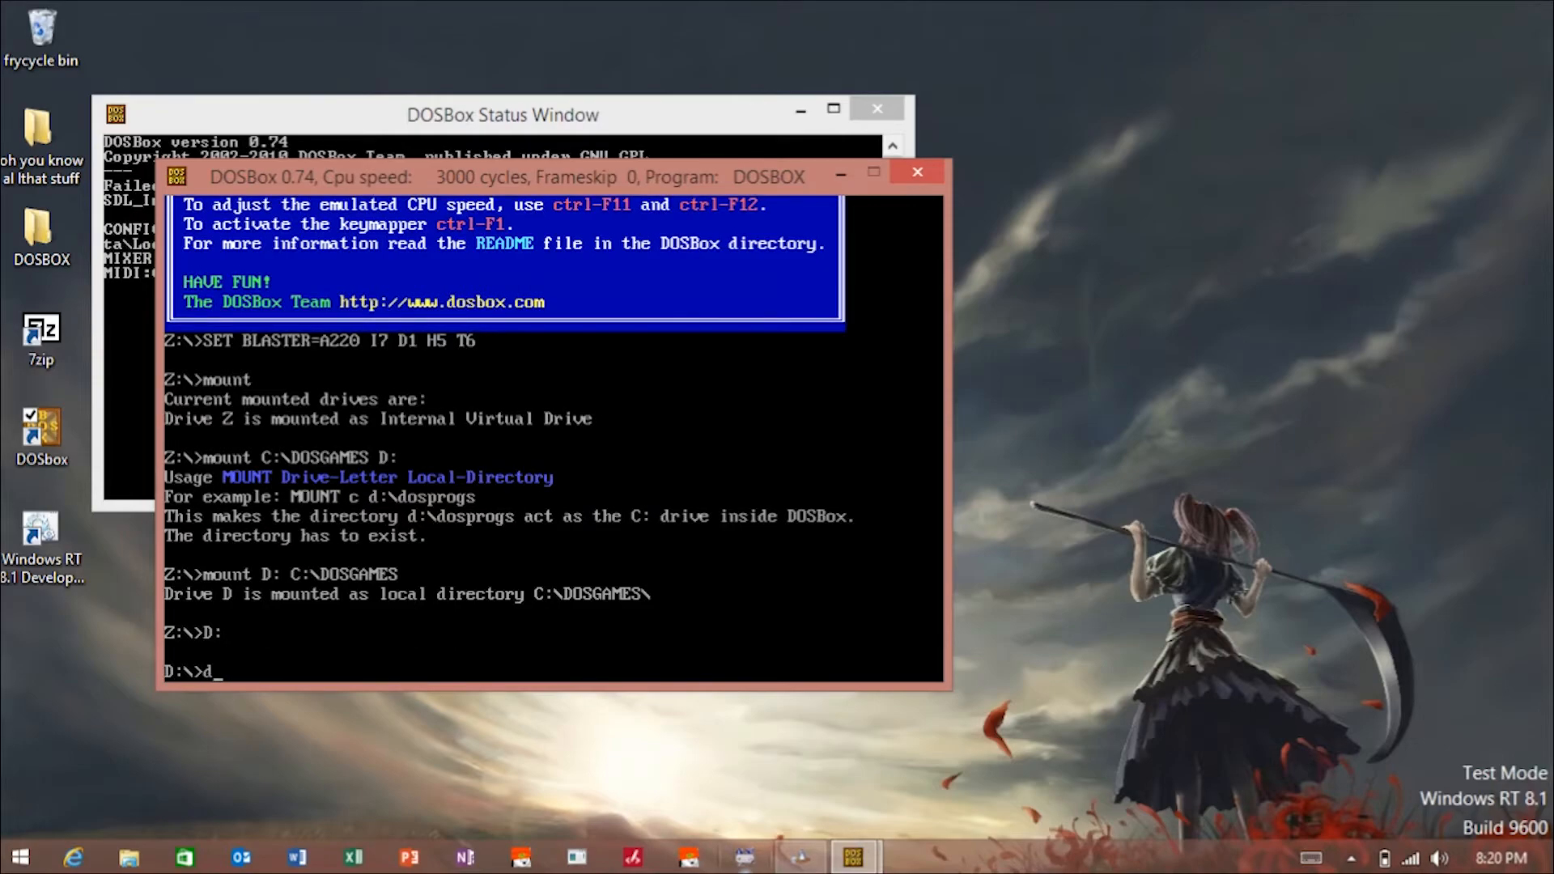
type("dir")
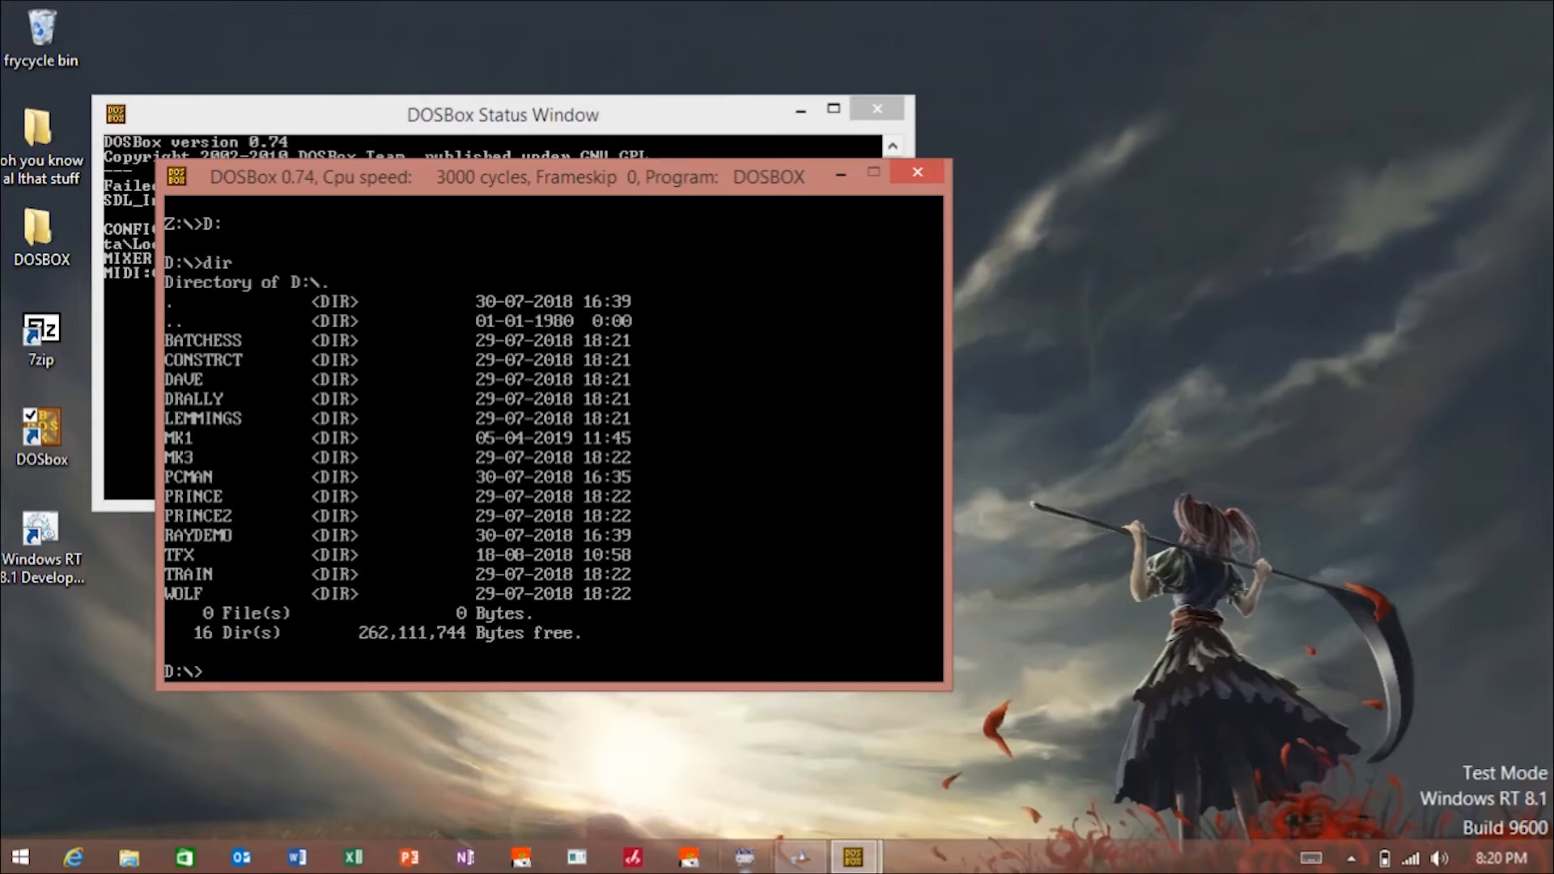
type("c")
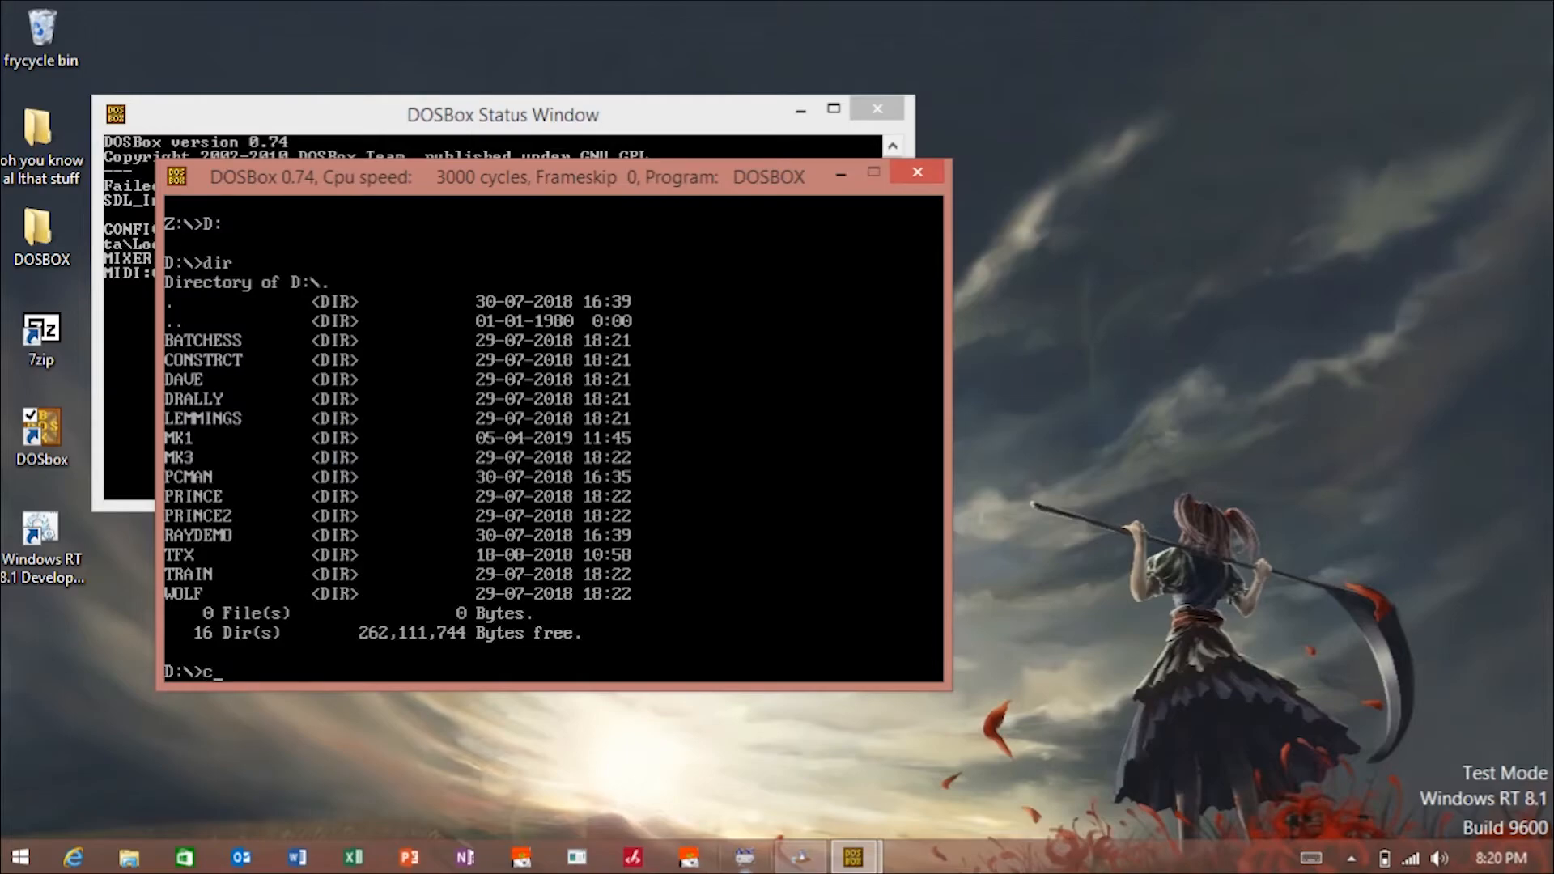
type("d mk1")
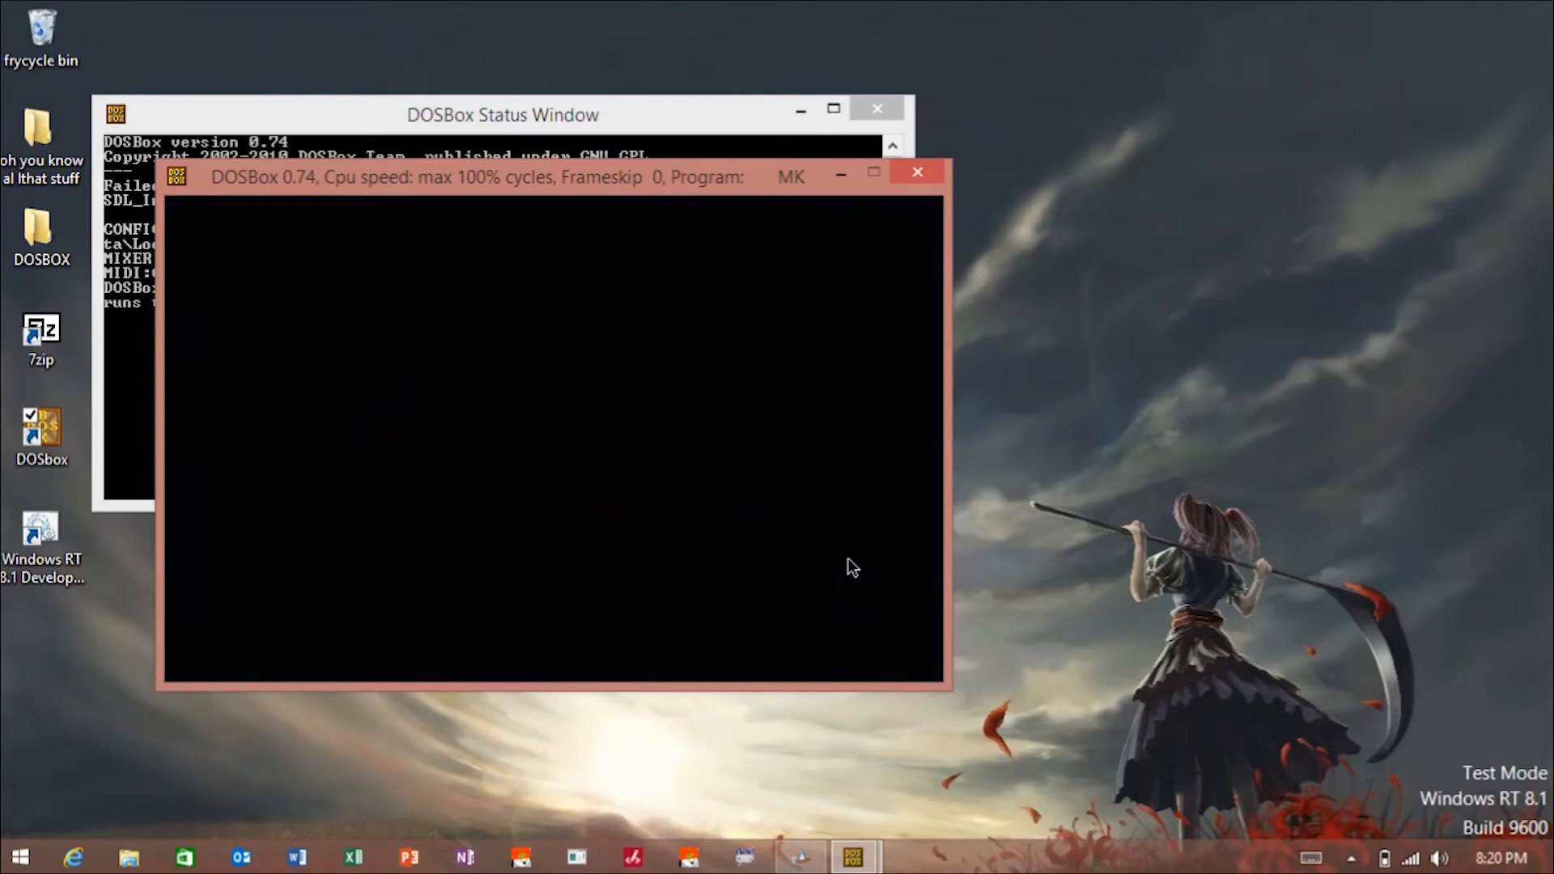
mouse_move(1227, 555)
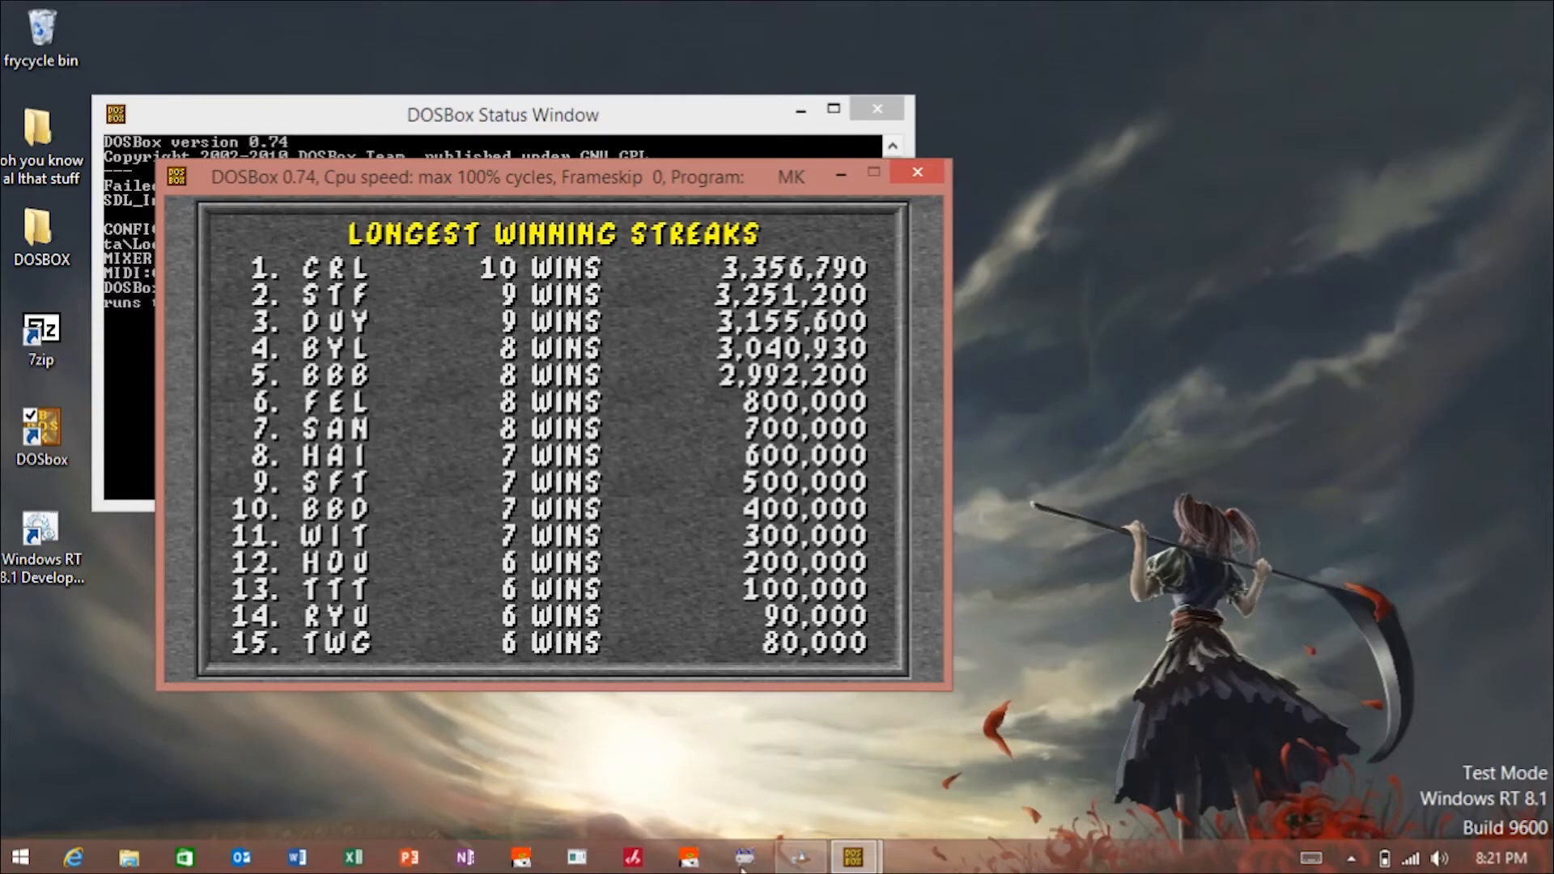
mouse_move(942, 192)
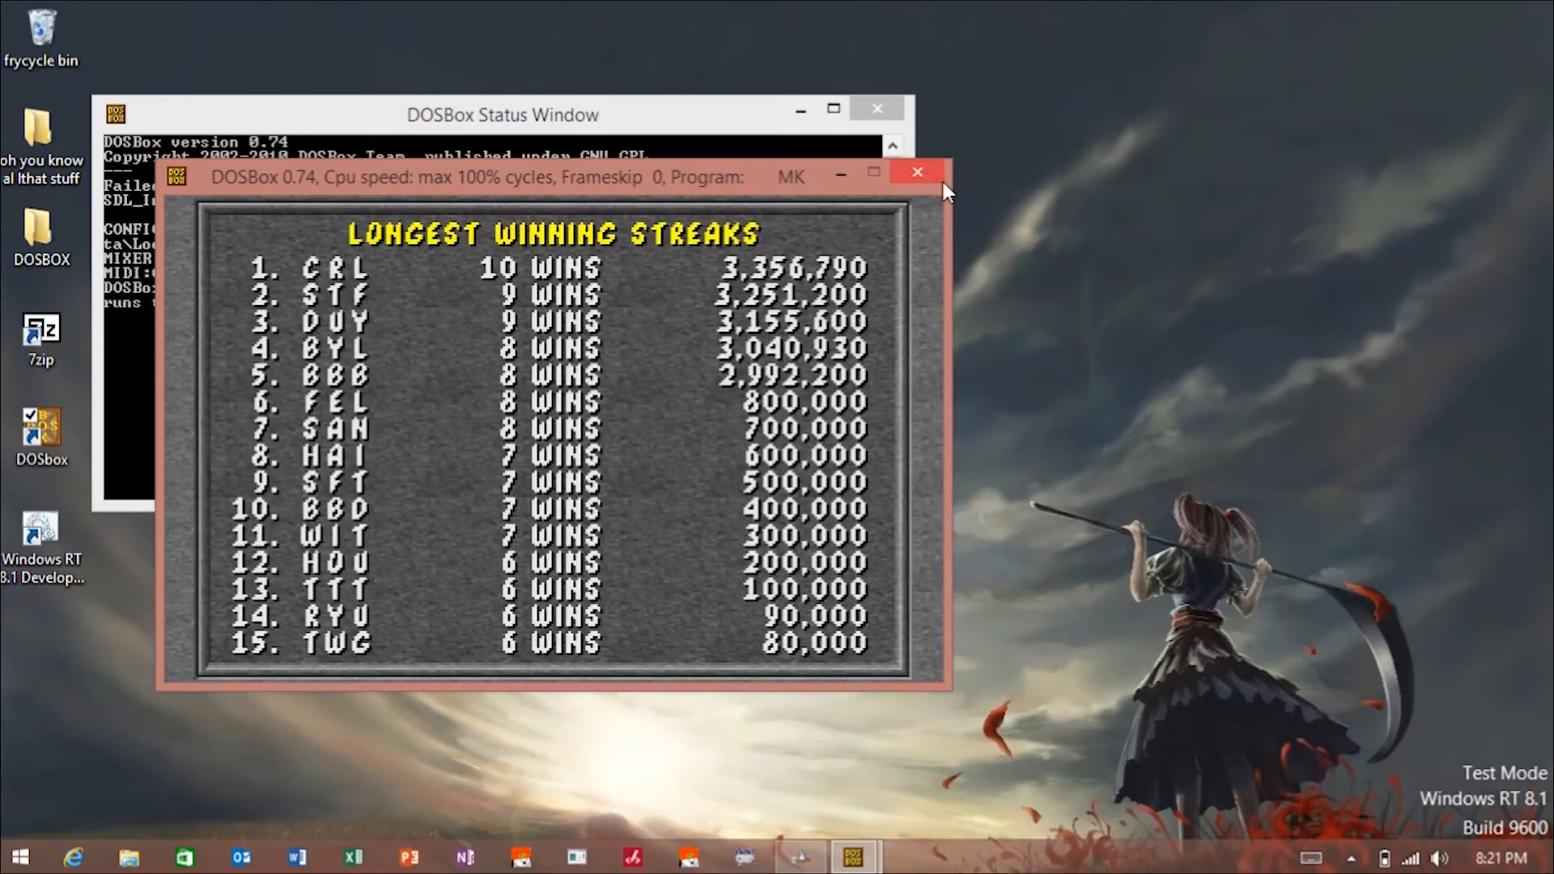
Step: Close DOSBox from the Longest Winning Streaks screen using the window's X
left_click(914, 172)
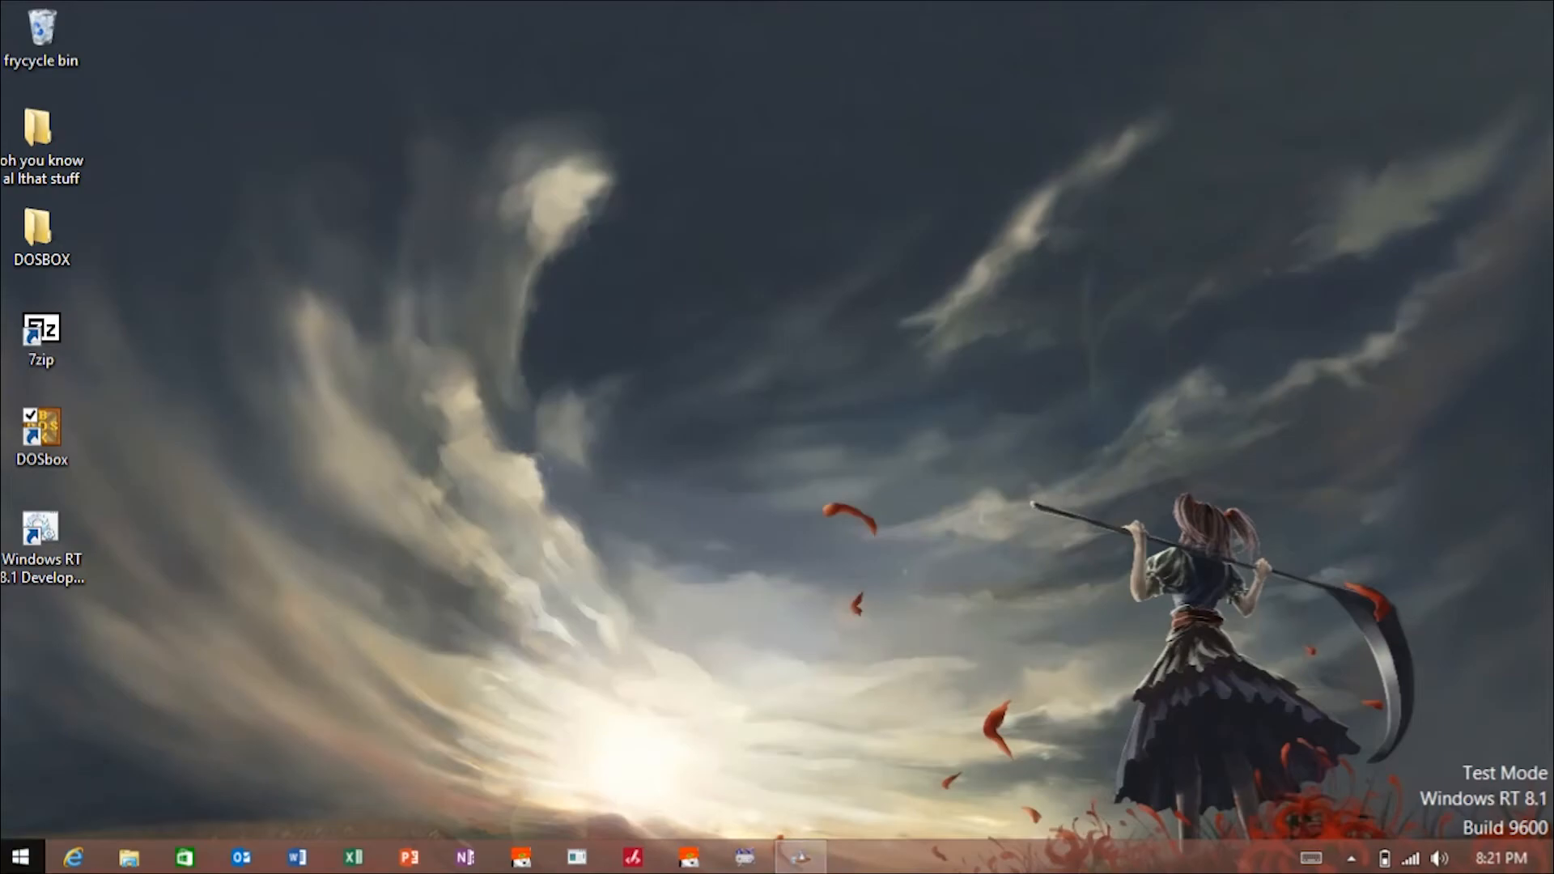
Step: Launch Doom from the Start screen tile, play, then quit and confirm with Y
left_click(19, 857)
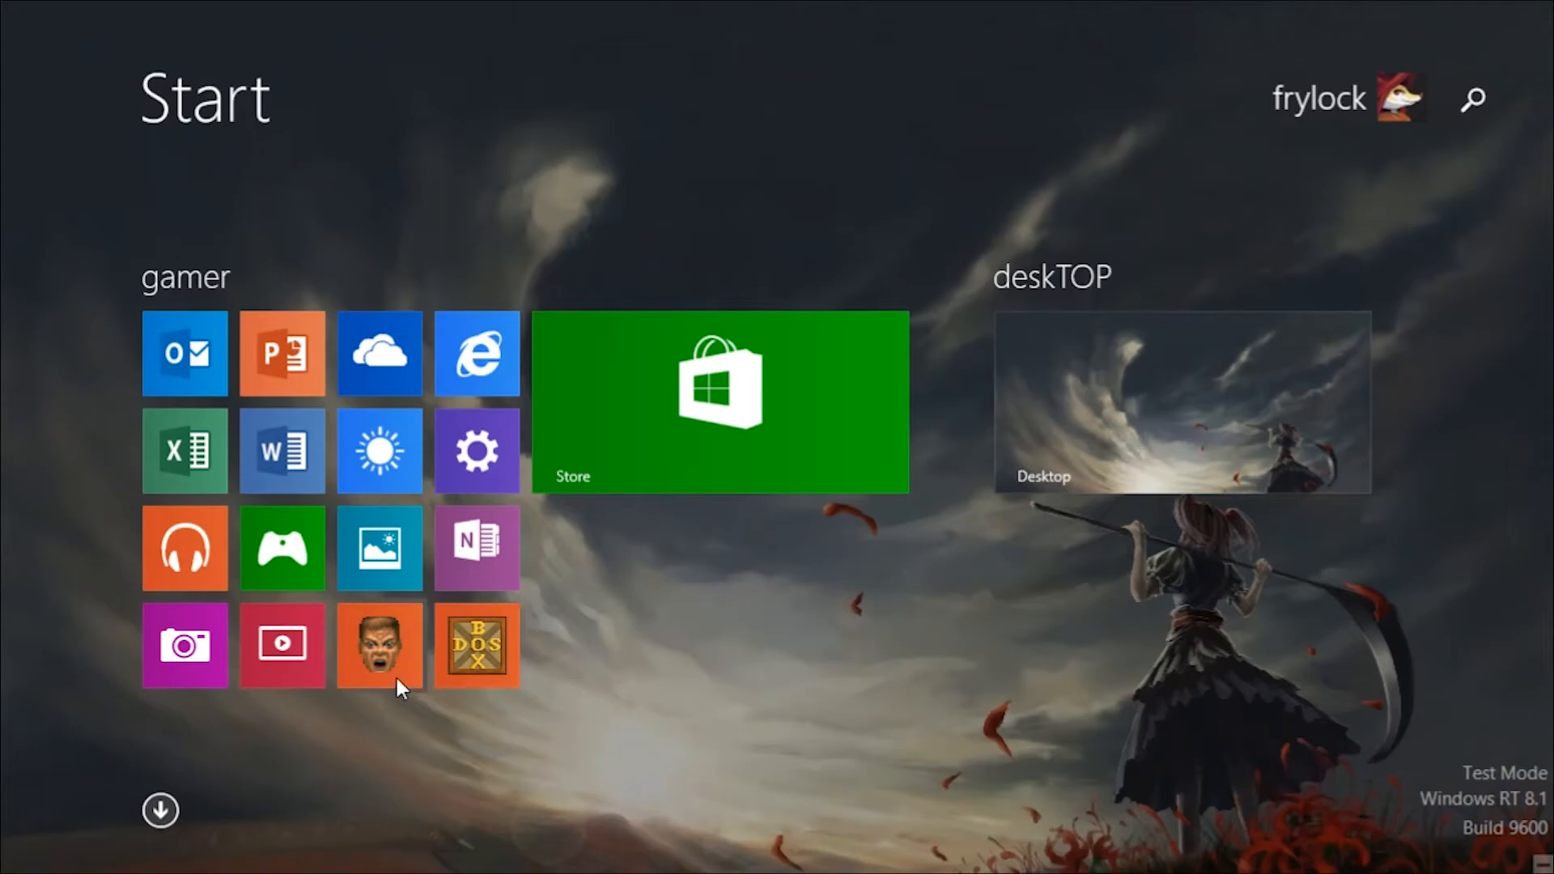
left_click(381, 645)
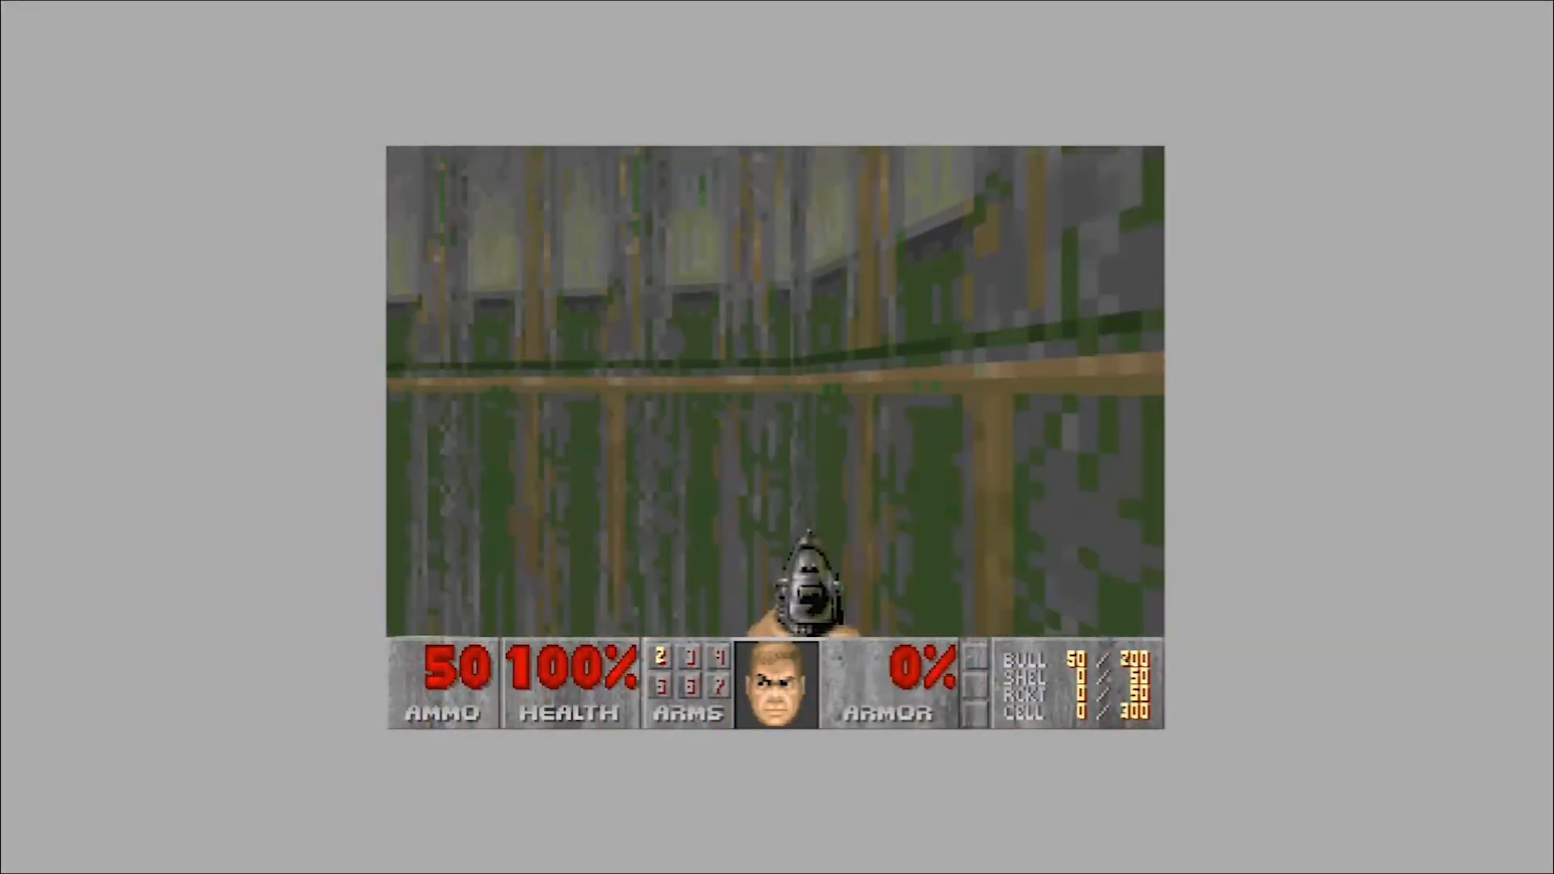
key("Escape")
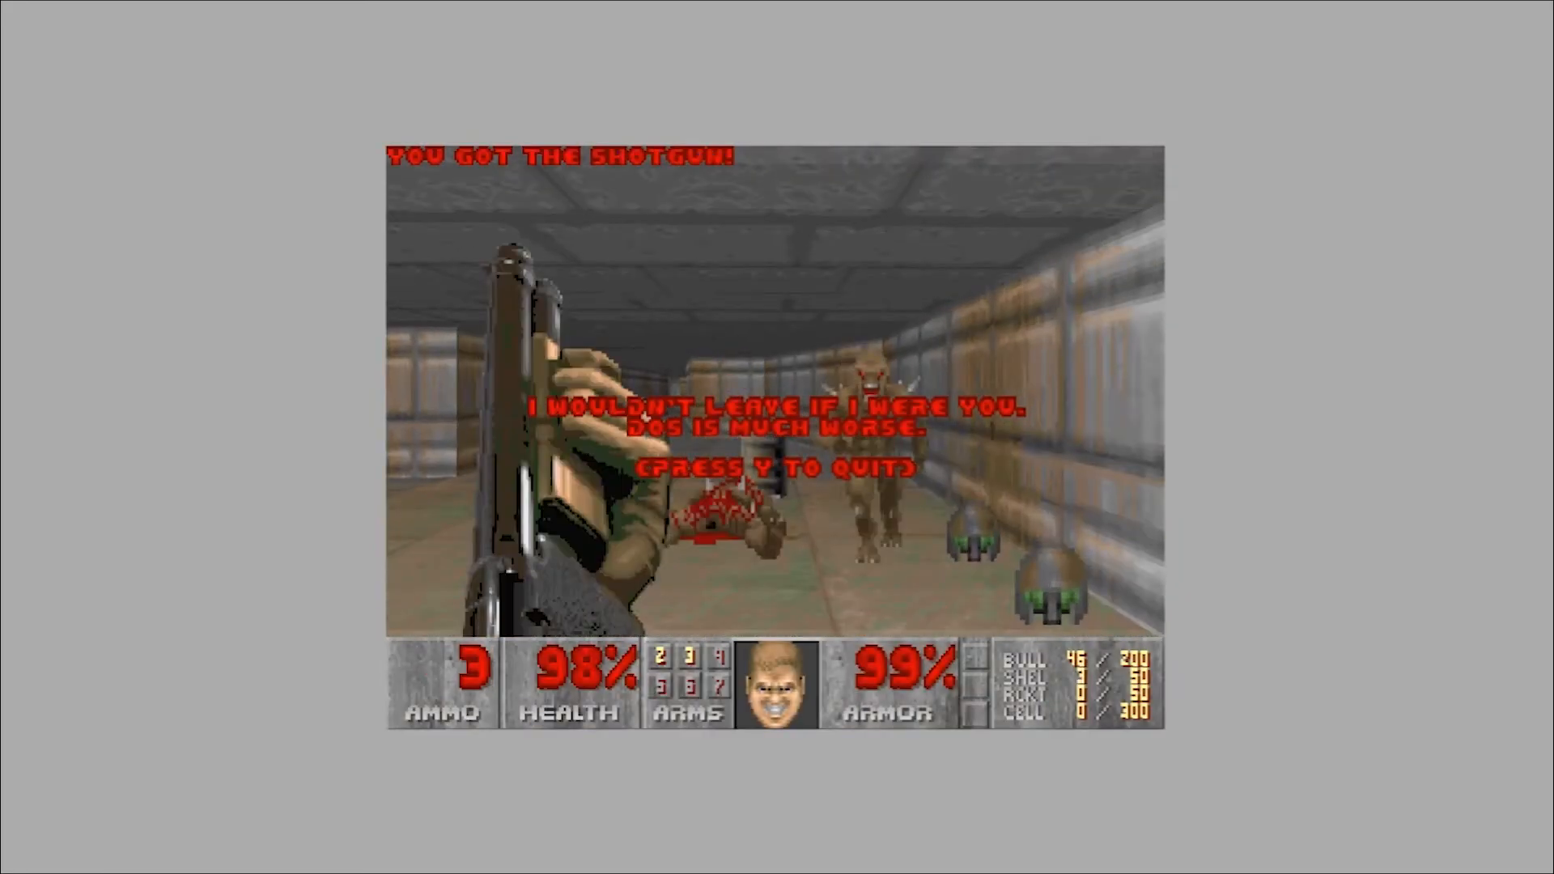
key("y")
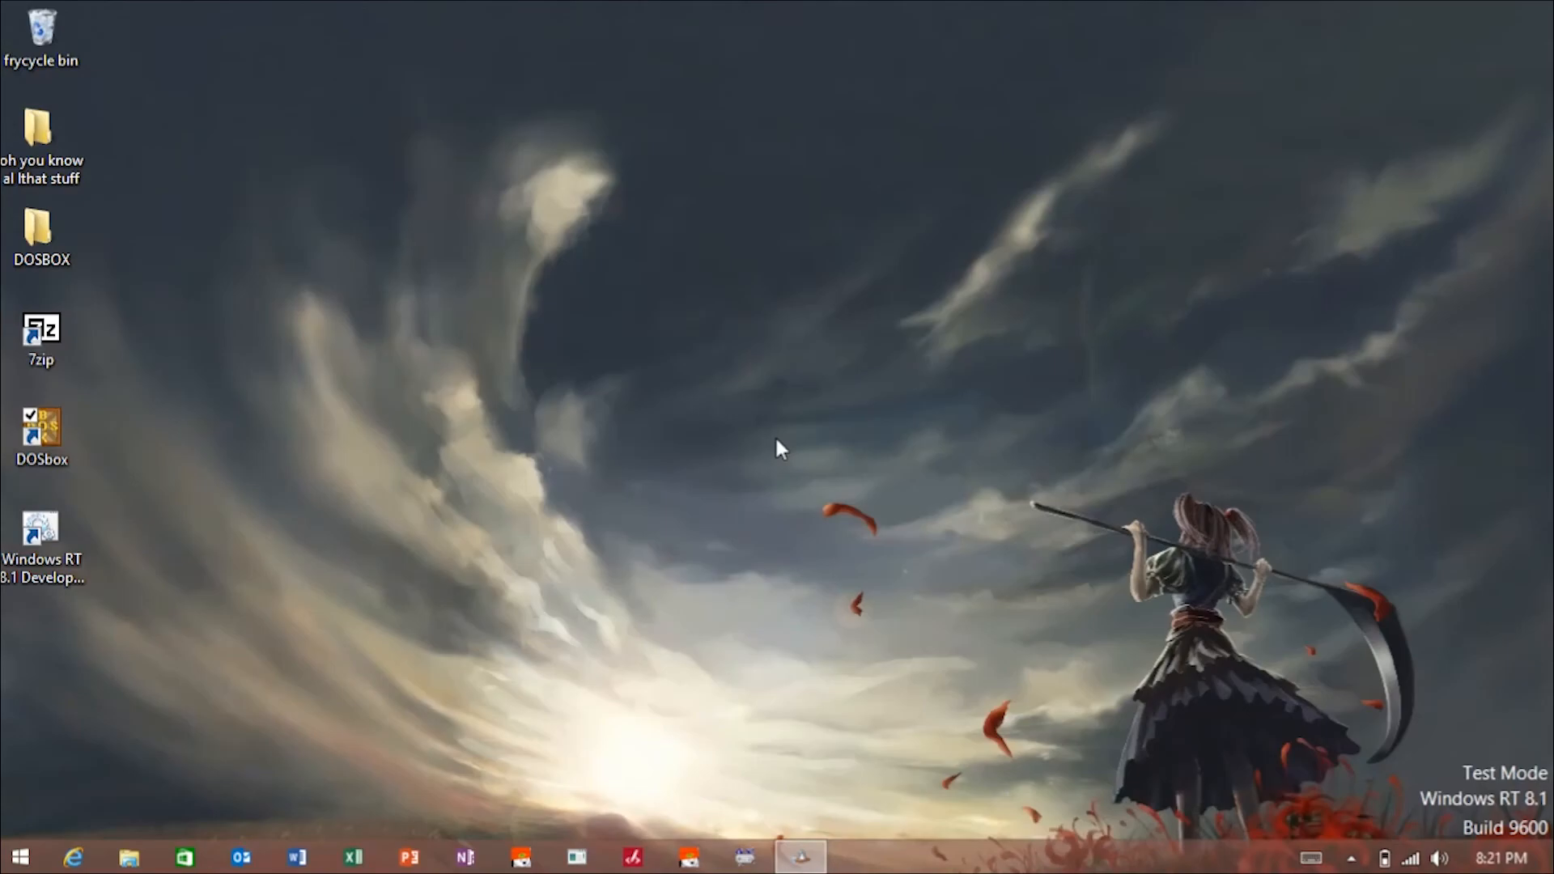
mouse_move(675, 585)
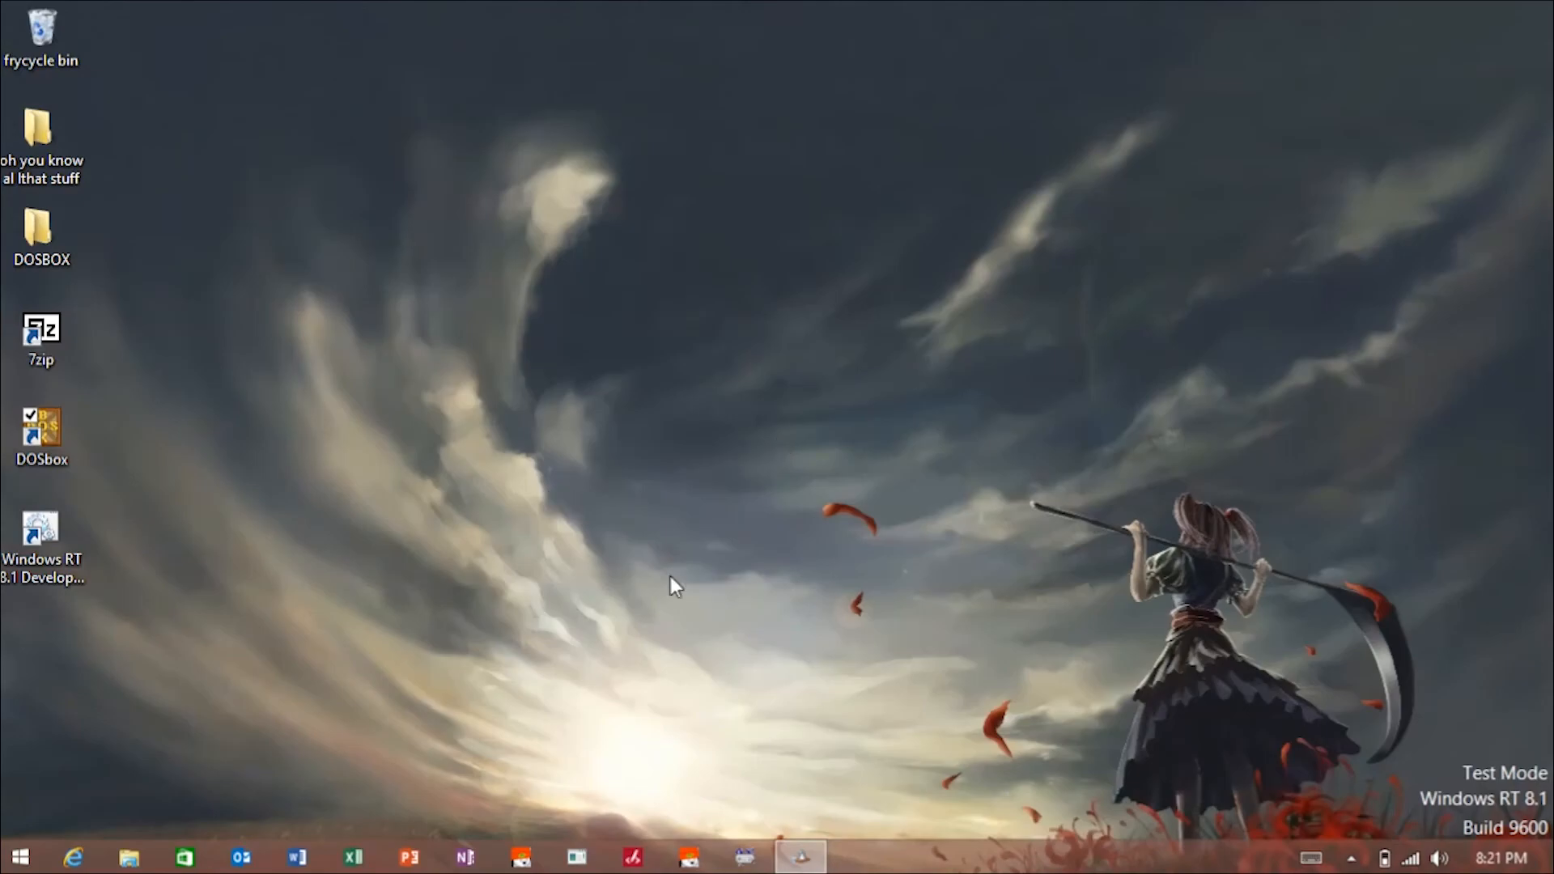
mouse_move(527, 634)
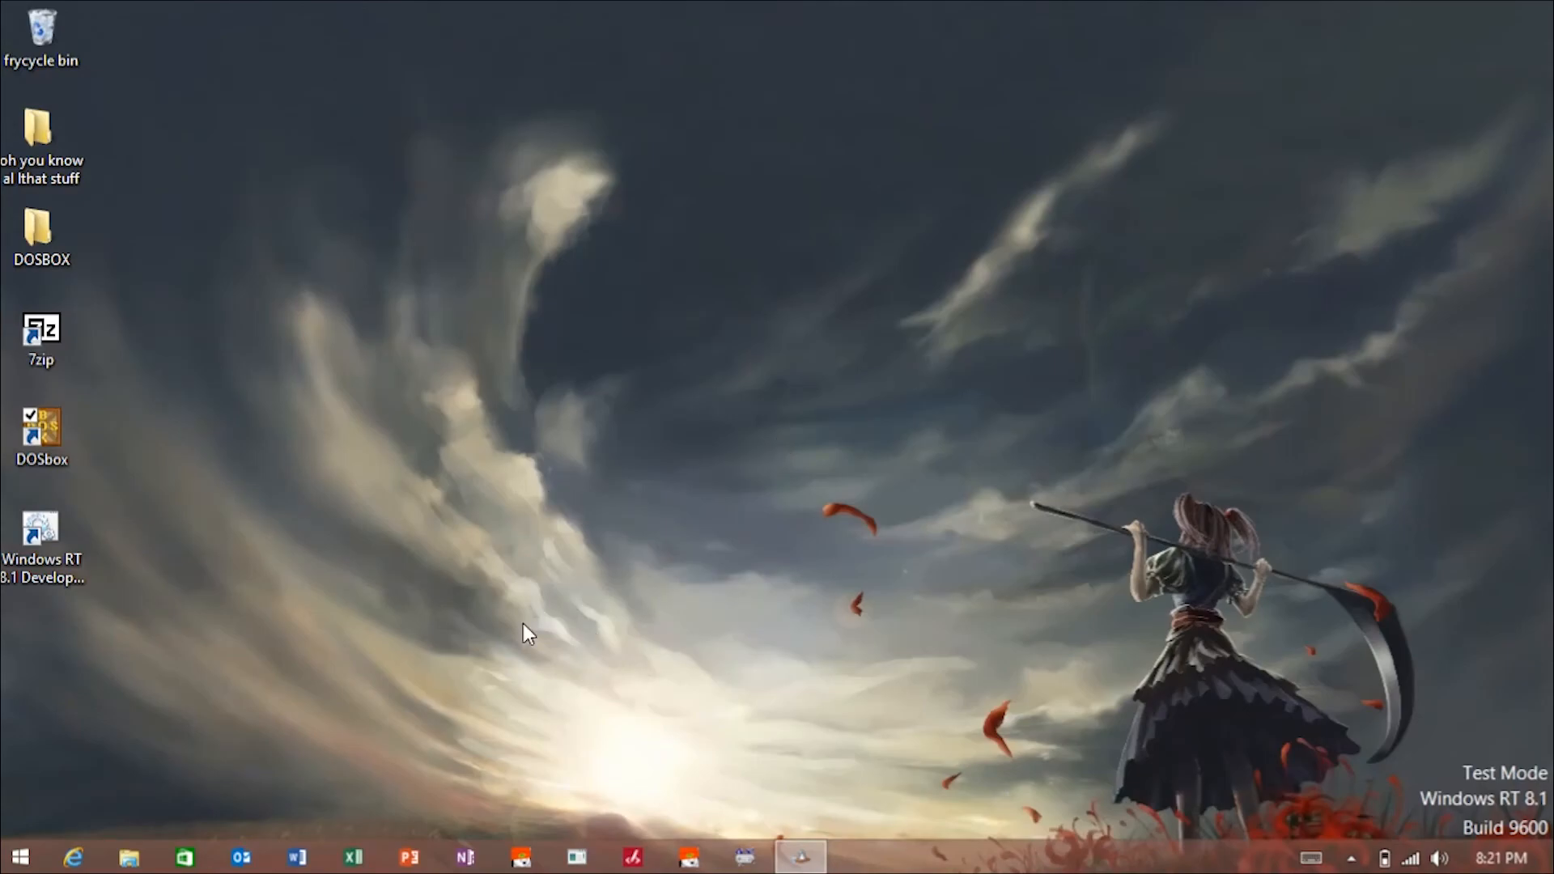